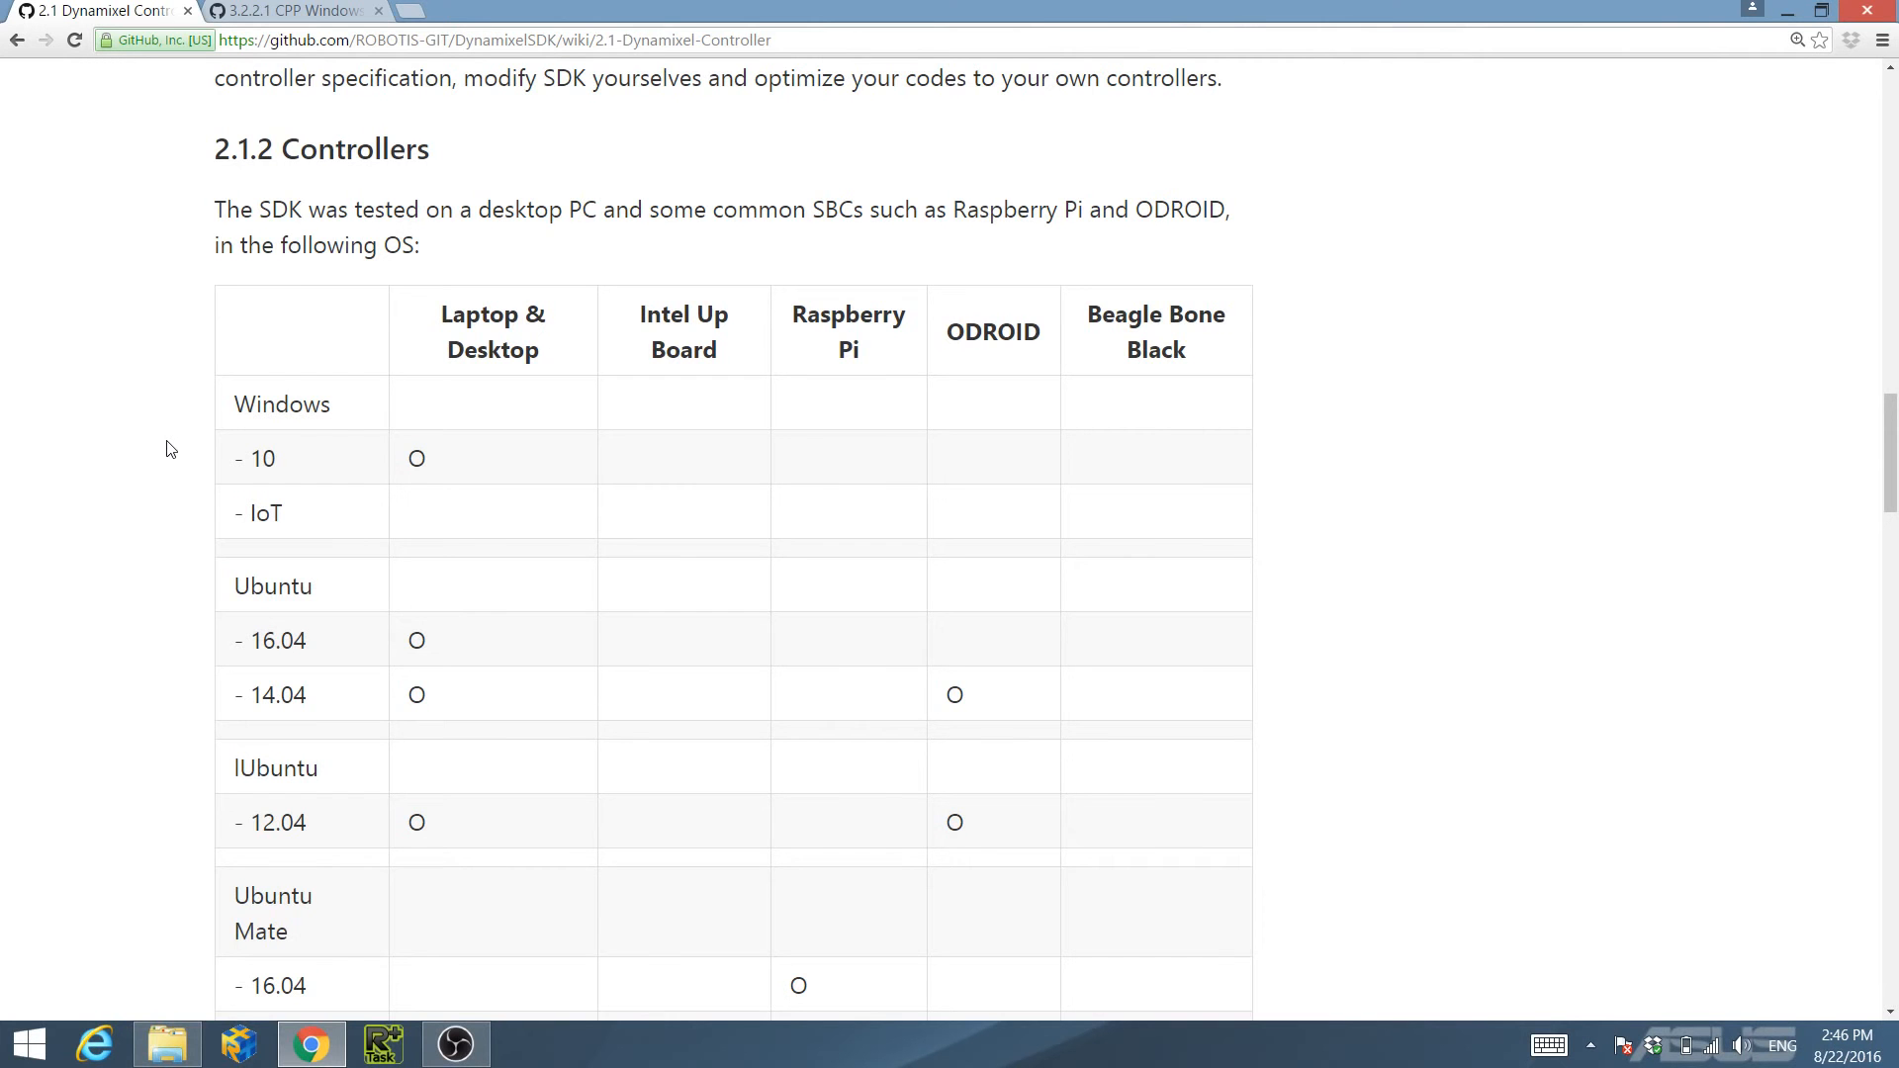
# Switch Chrome to the wiki's 3.2.2.1 CPP Windows page to review the Visual Studio section.
pyautogui.click(277, 8)
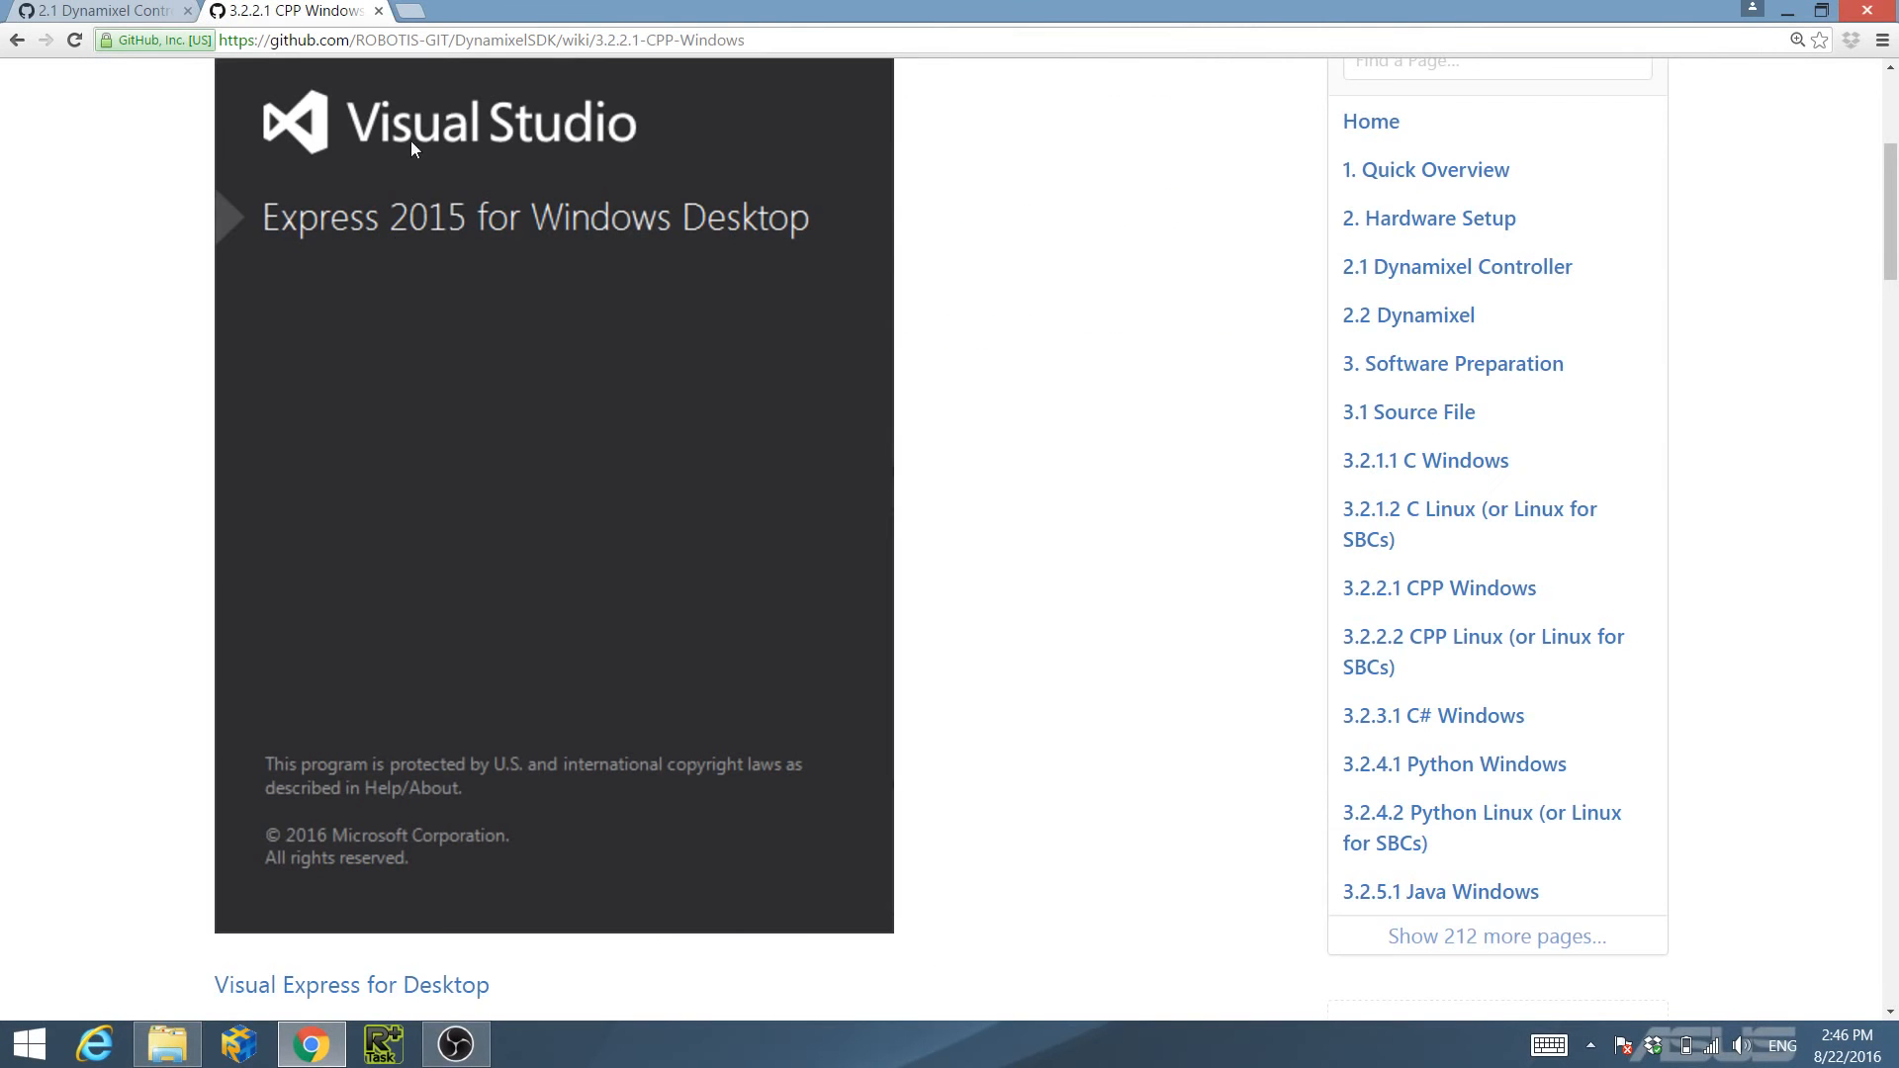
pyautogui.moveTo(665, 251)
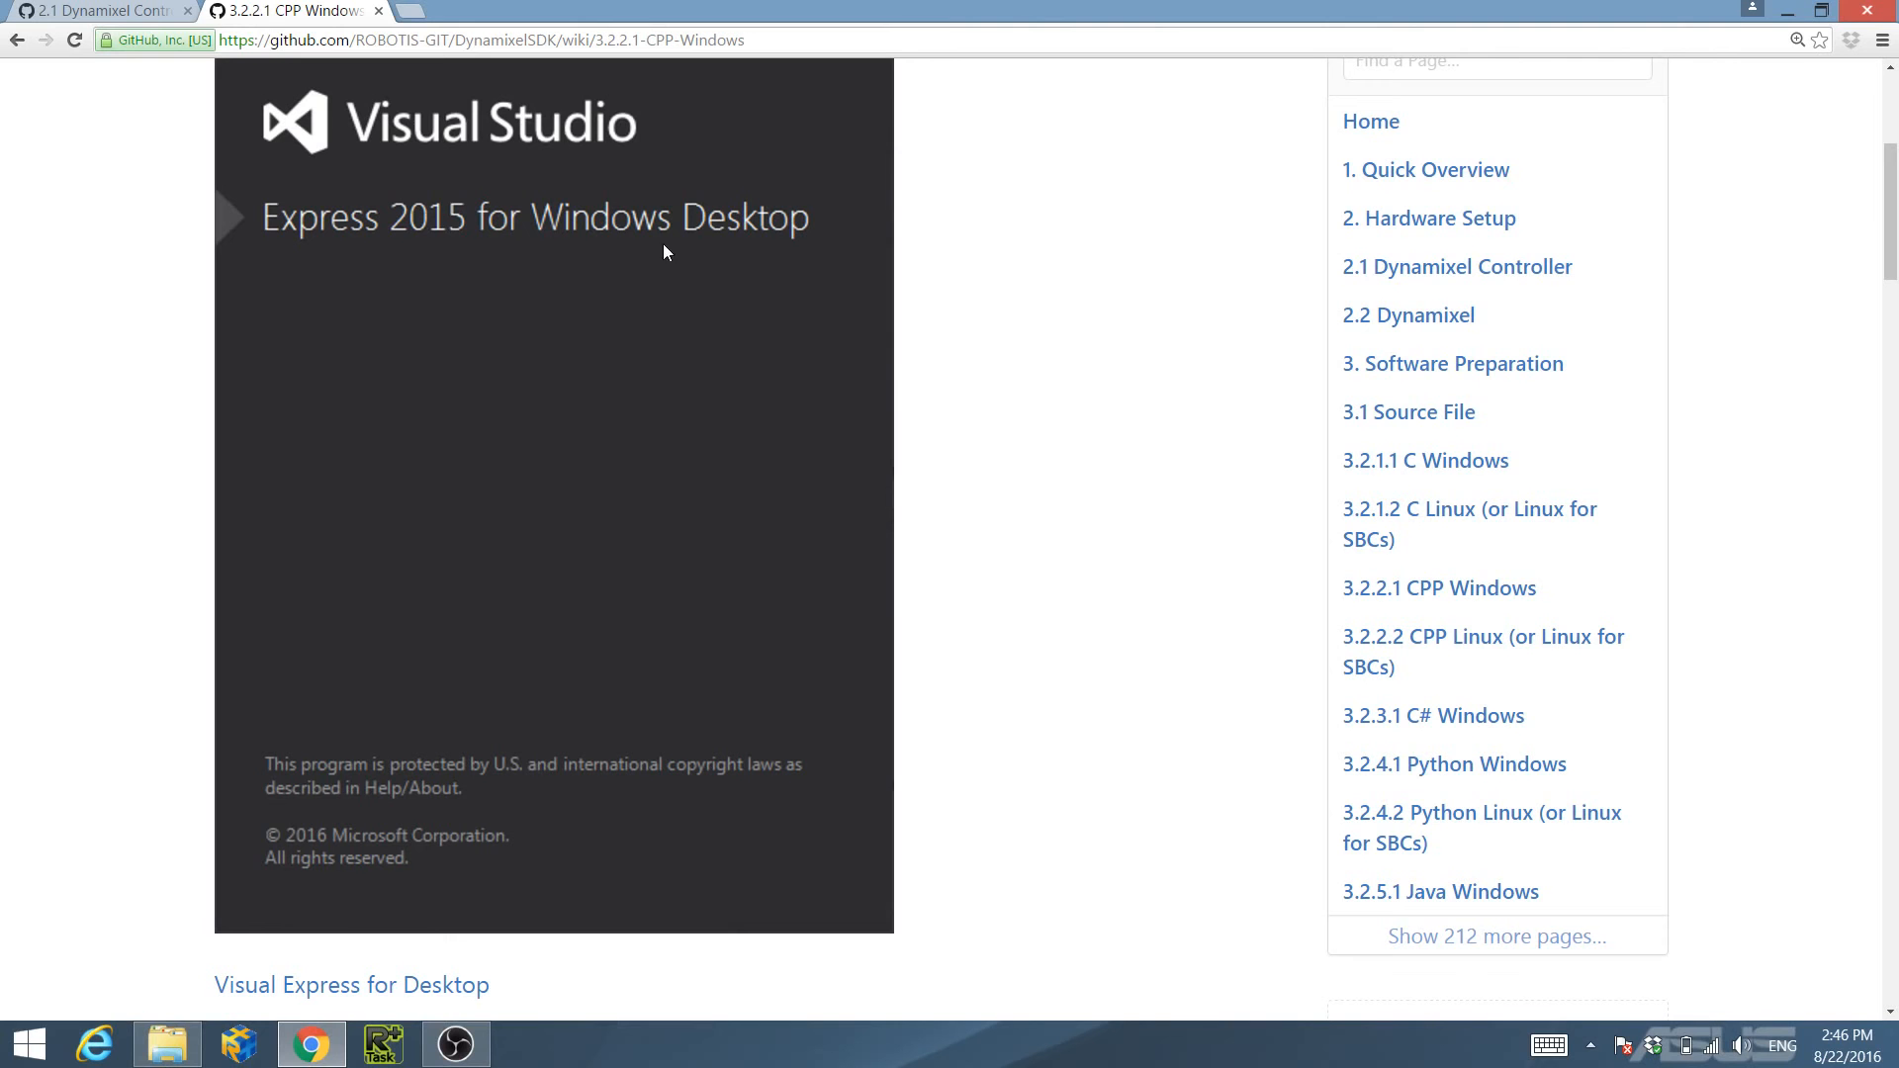
pyautogui.moveTo(142, 514)
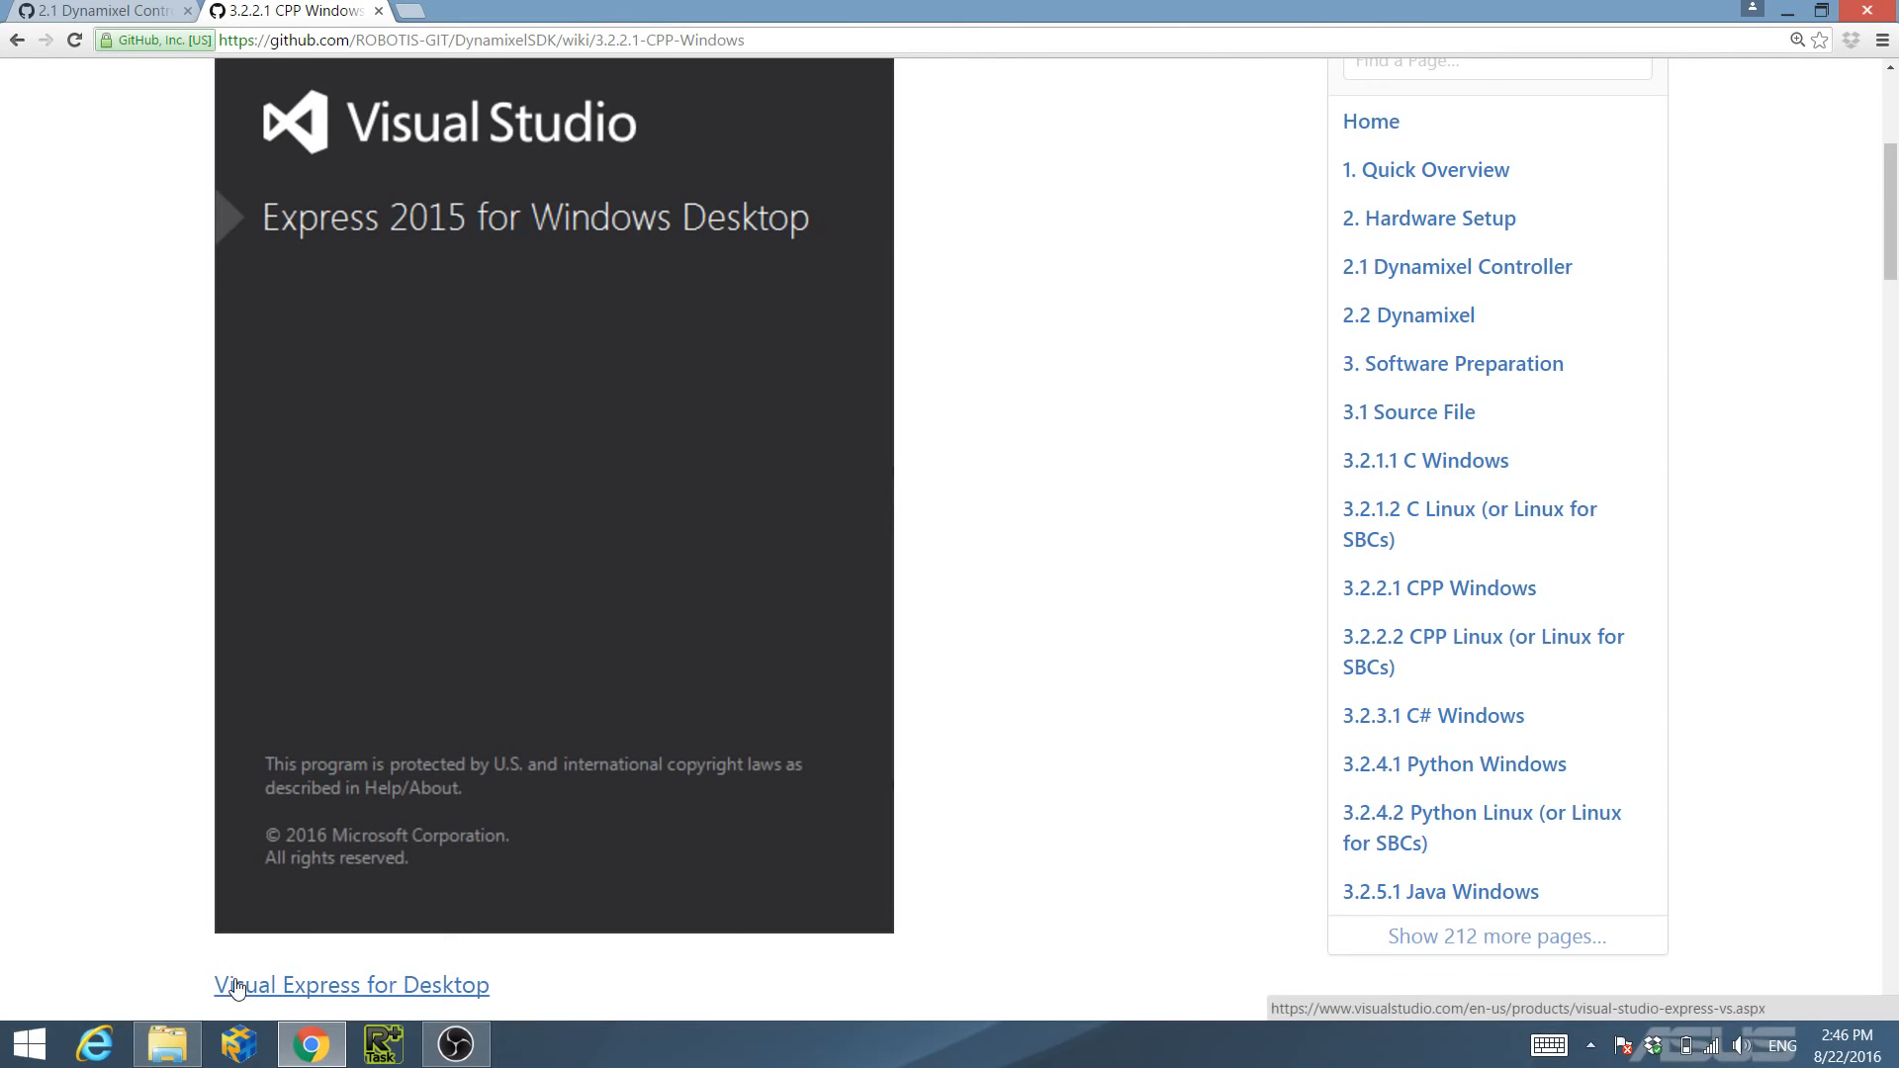
pyautogui.moveTo(117, 855)
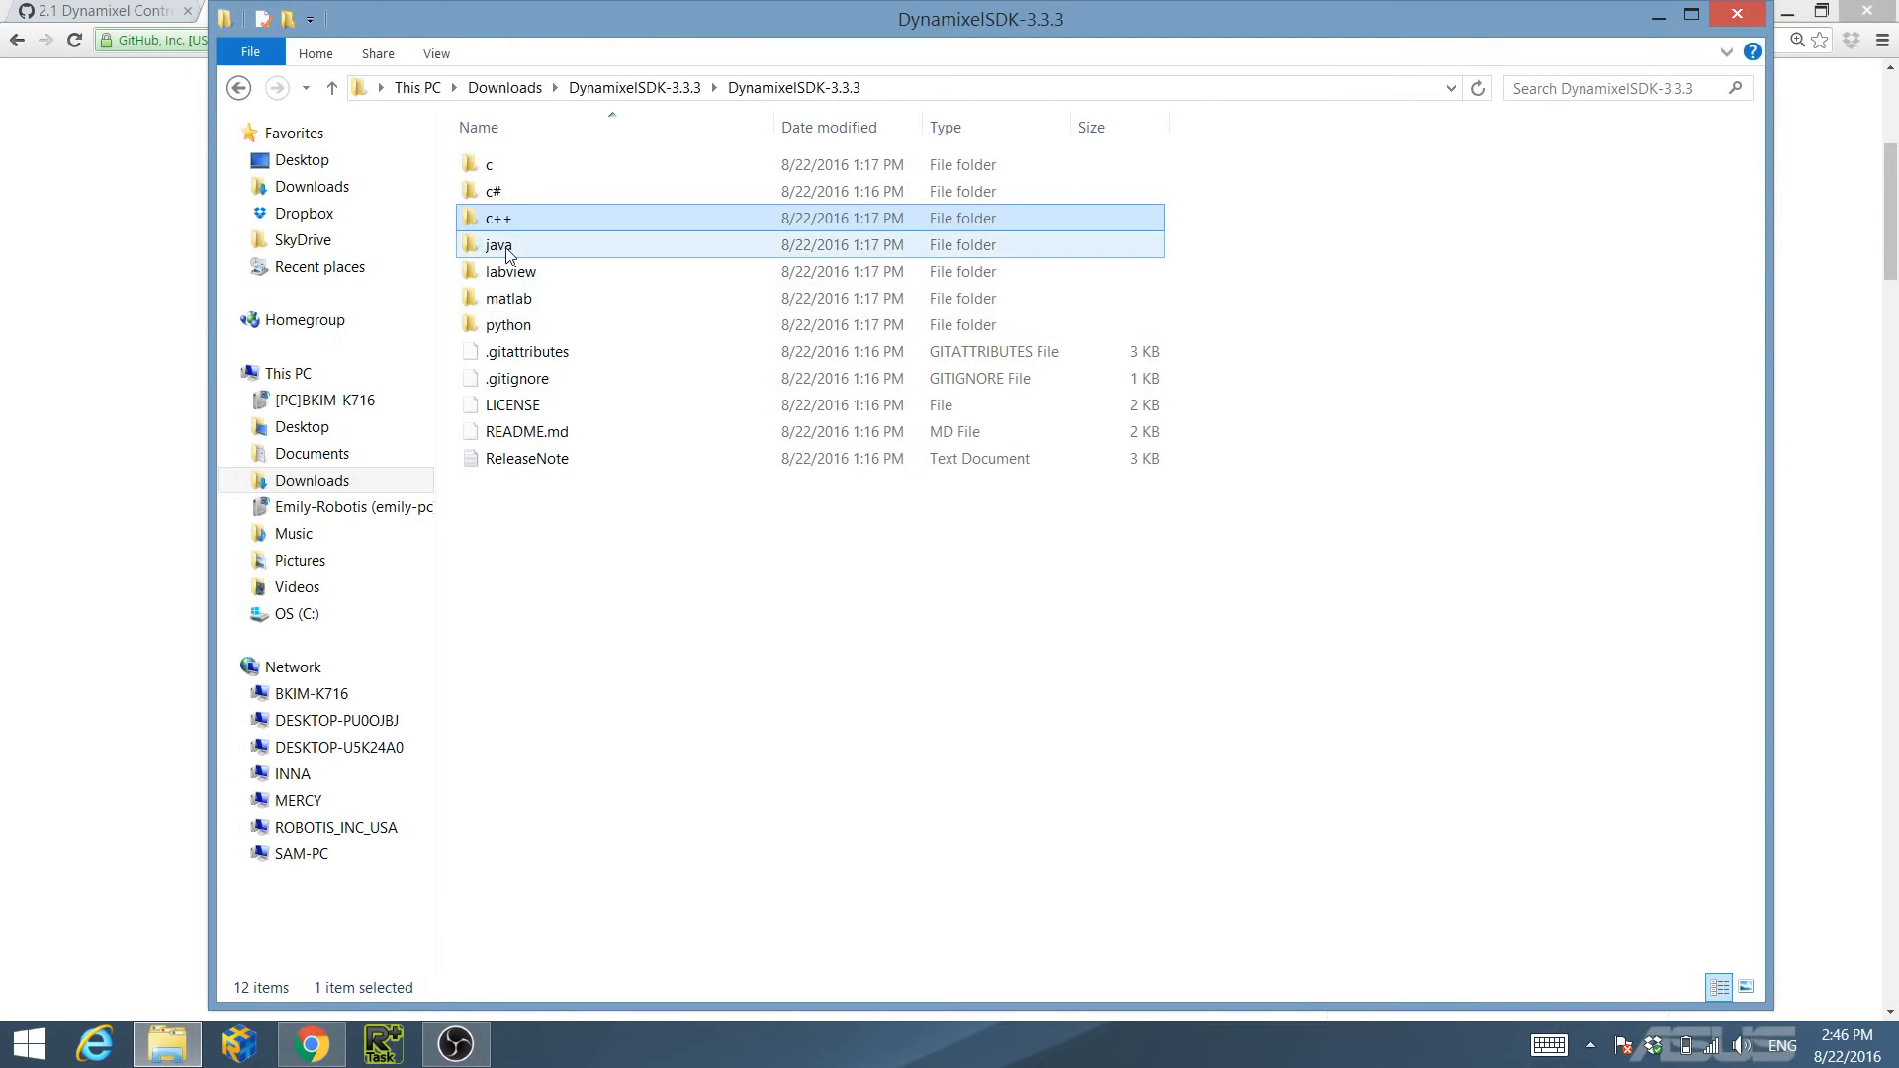
# Navigate c++ > build > win64 and open the dxl_x64_cpp solution in Visual Studio.
pyautogui.doubleClick(496, 217)
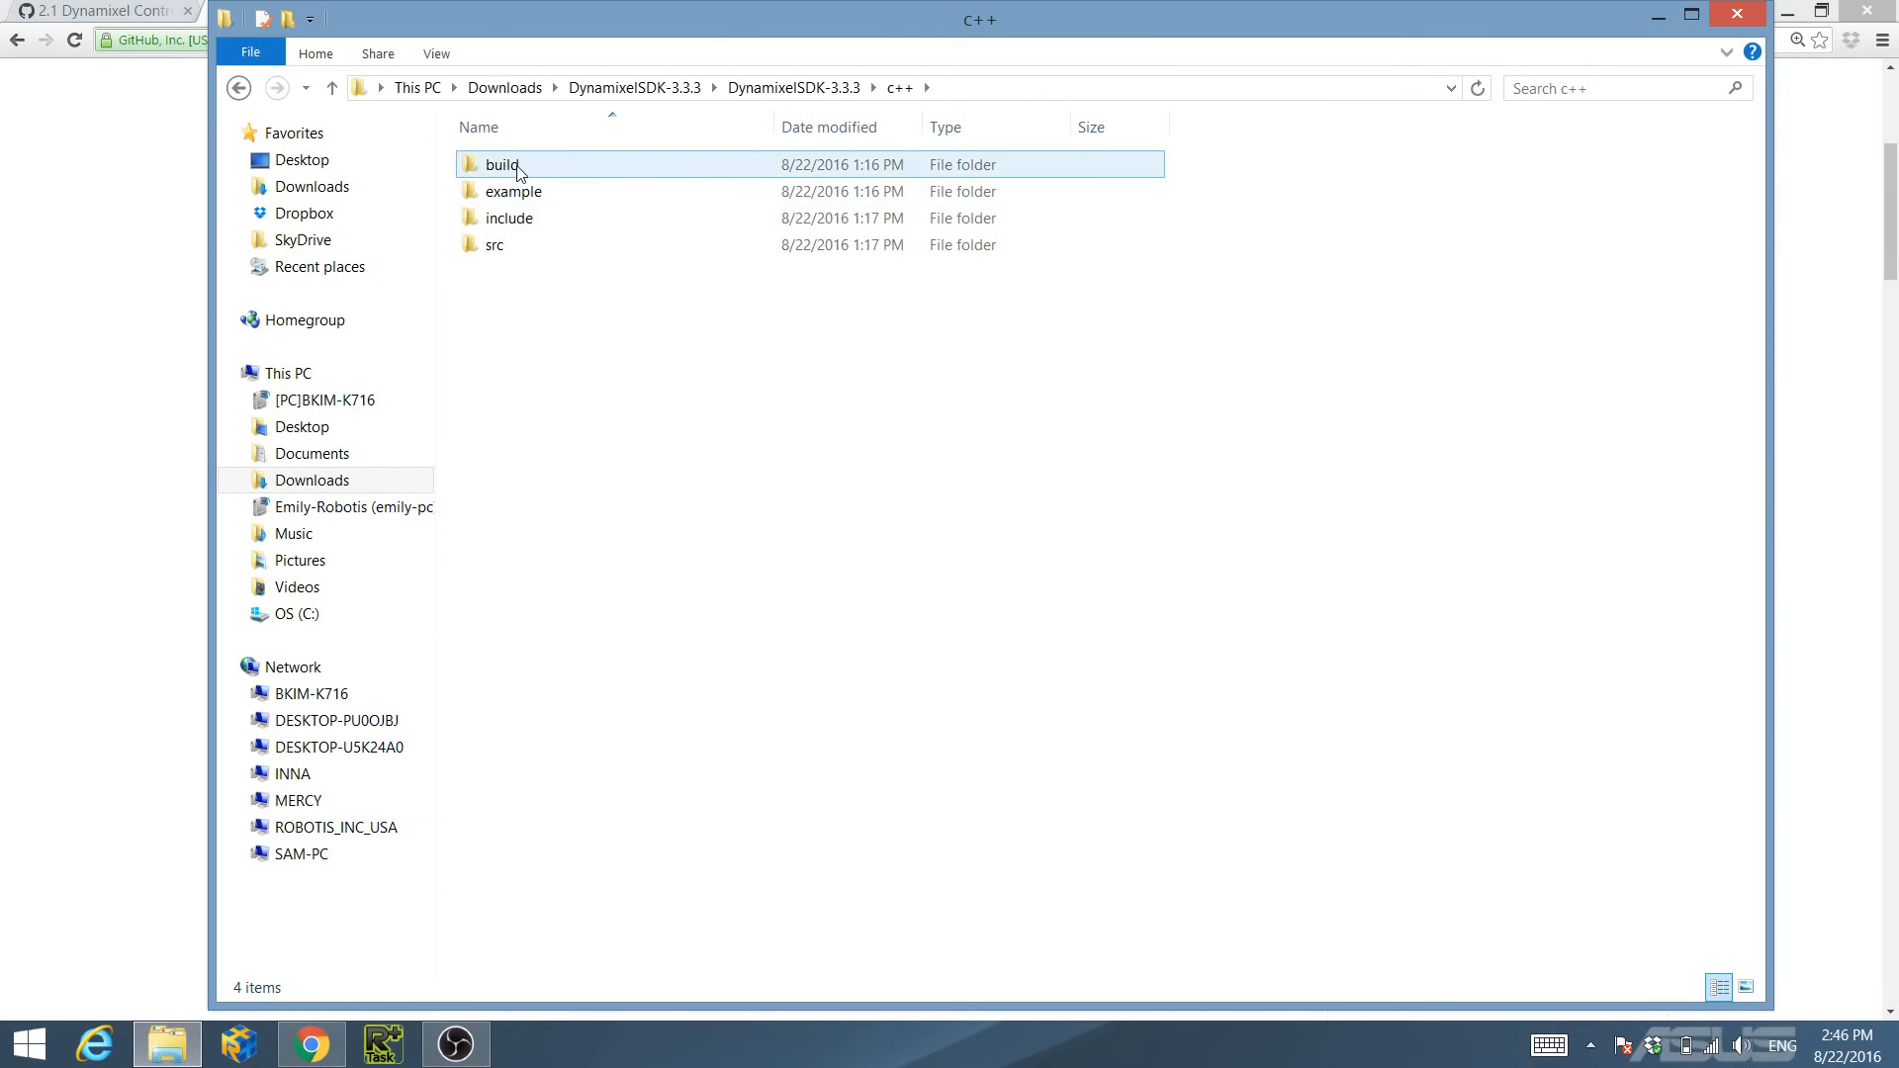
pyautogui.doubleClick(500, 164)
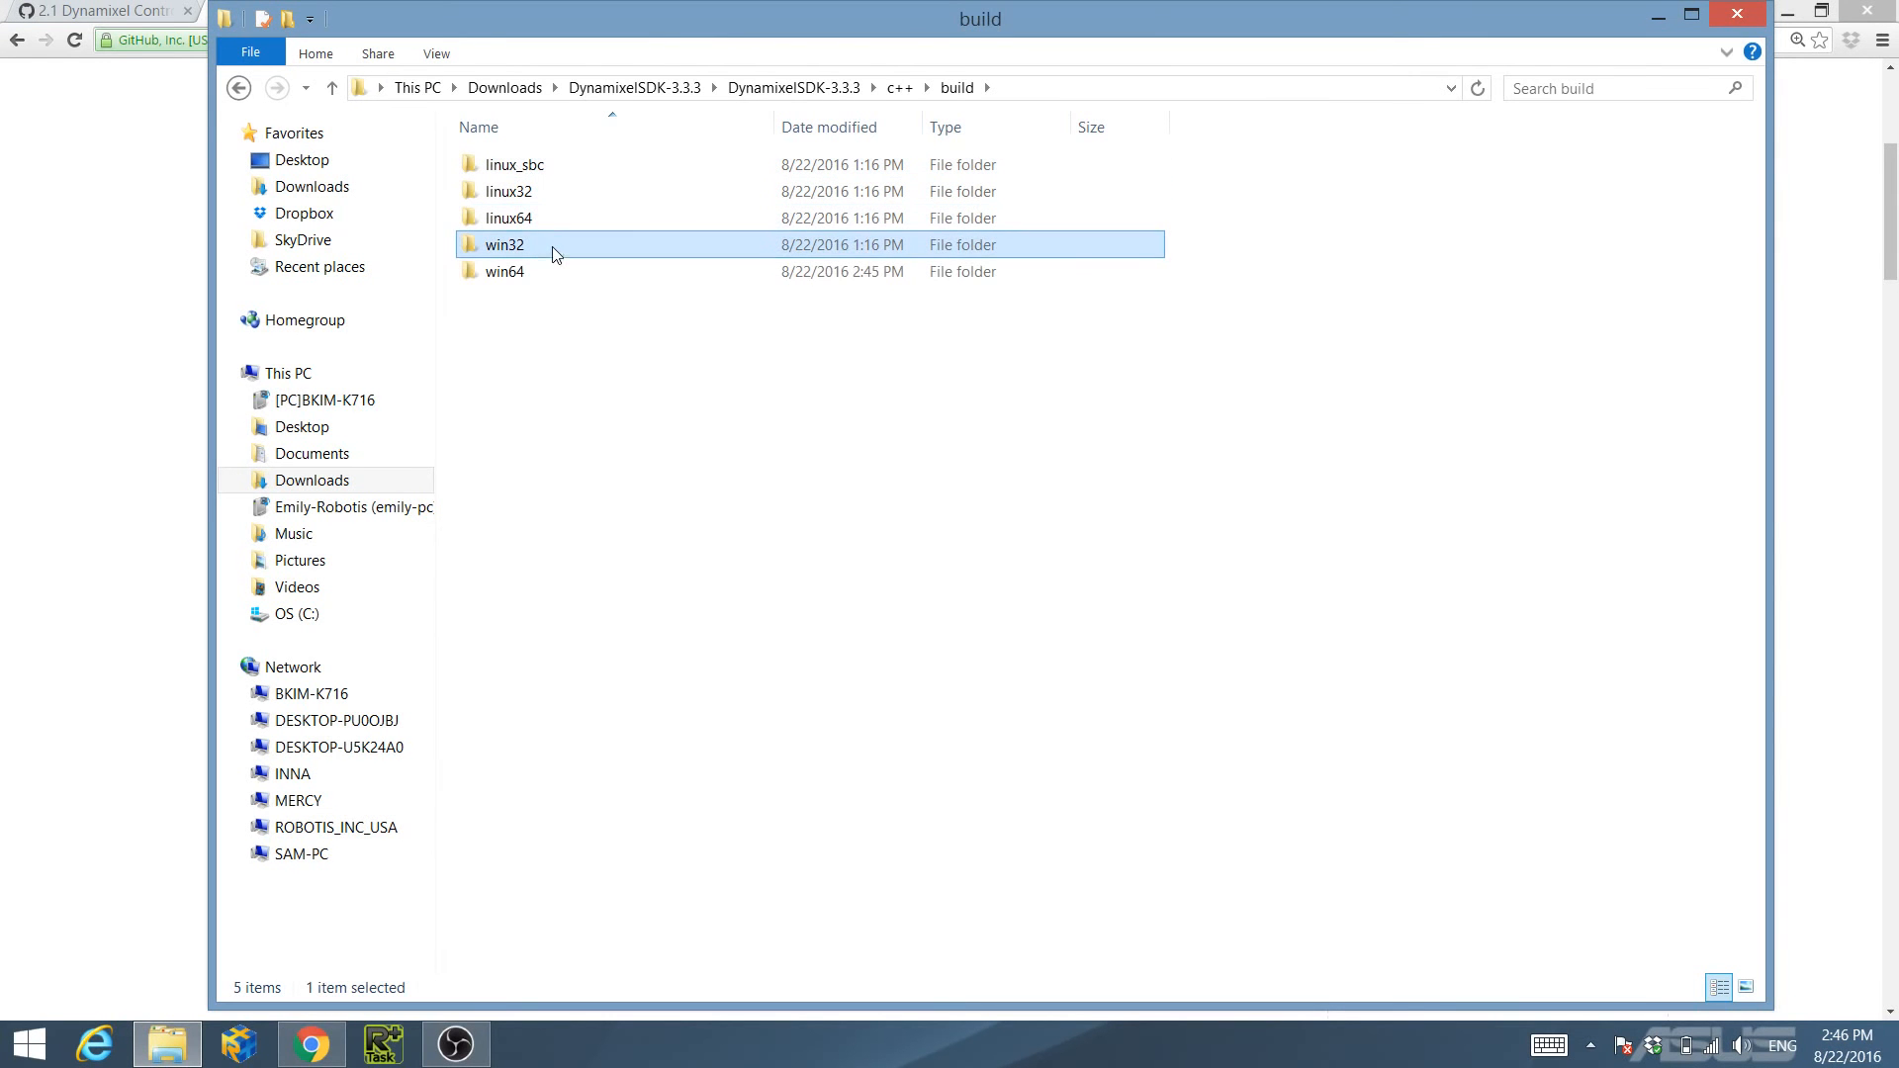
pyautogui.click(503, 271)
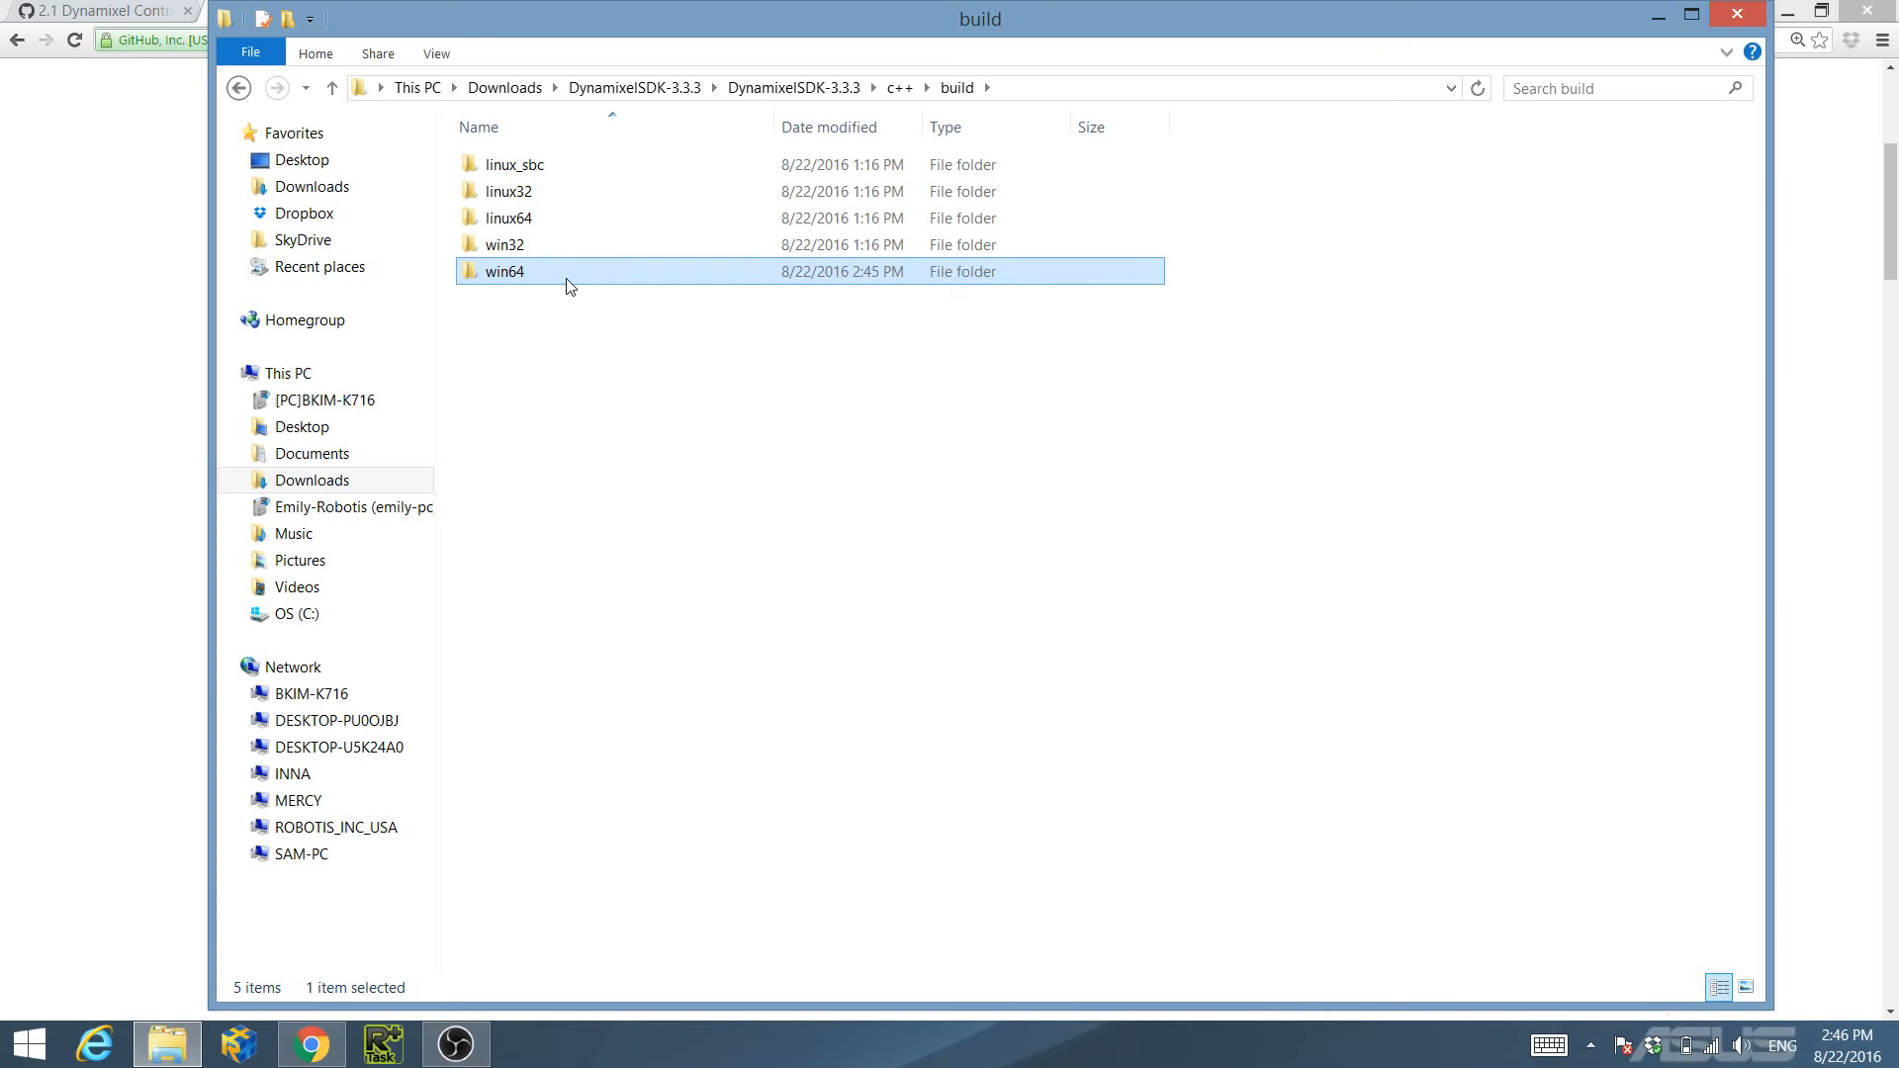
pyautogui.doubleClick(502, 271)
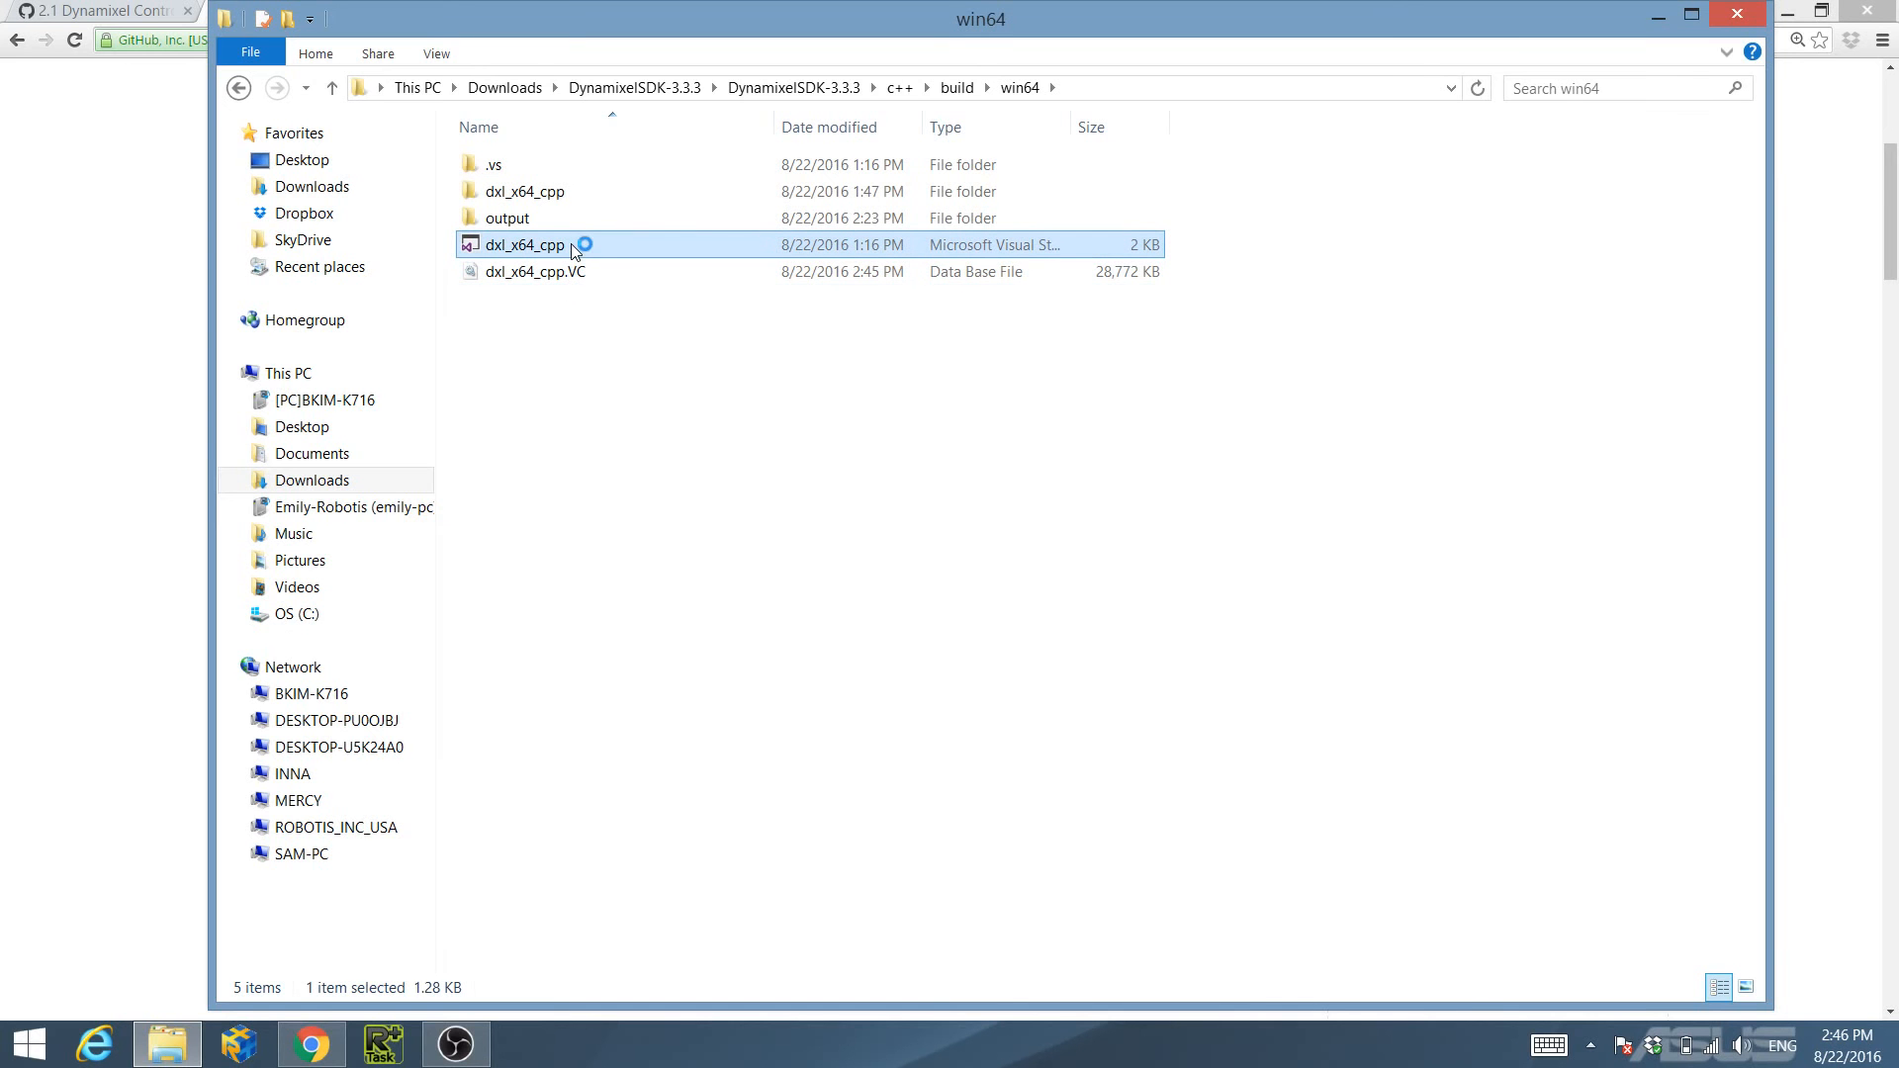
pyautogui.doubleClick(524, 246)
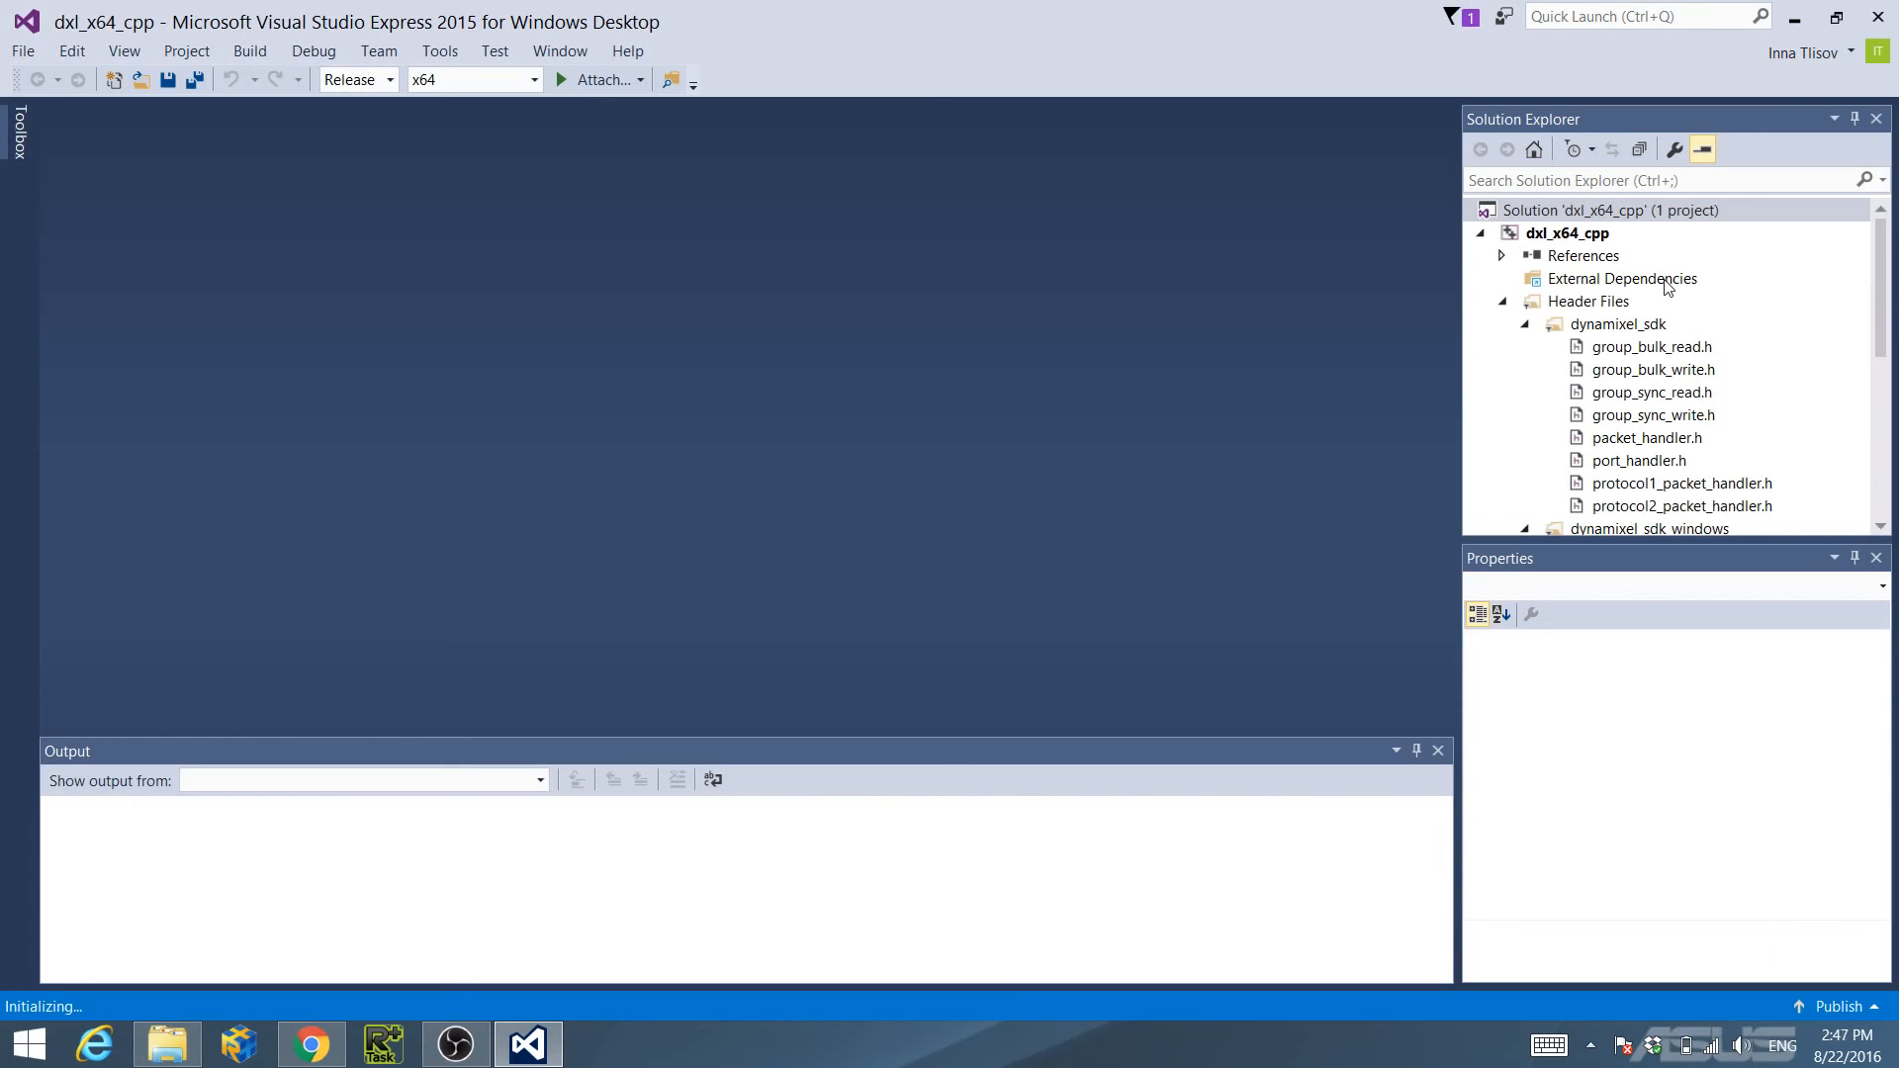
# Select the dxl_x64_cpp project in Solution Explorer to reach its property pages.
pyautogui.click(1568, 233)
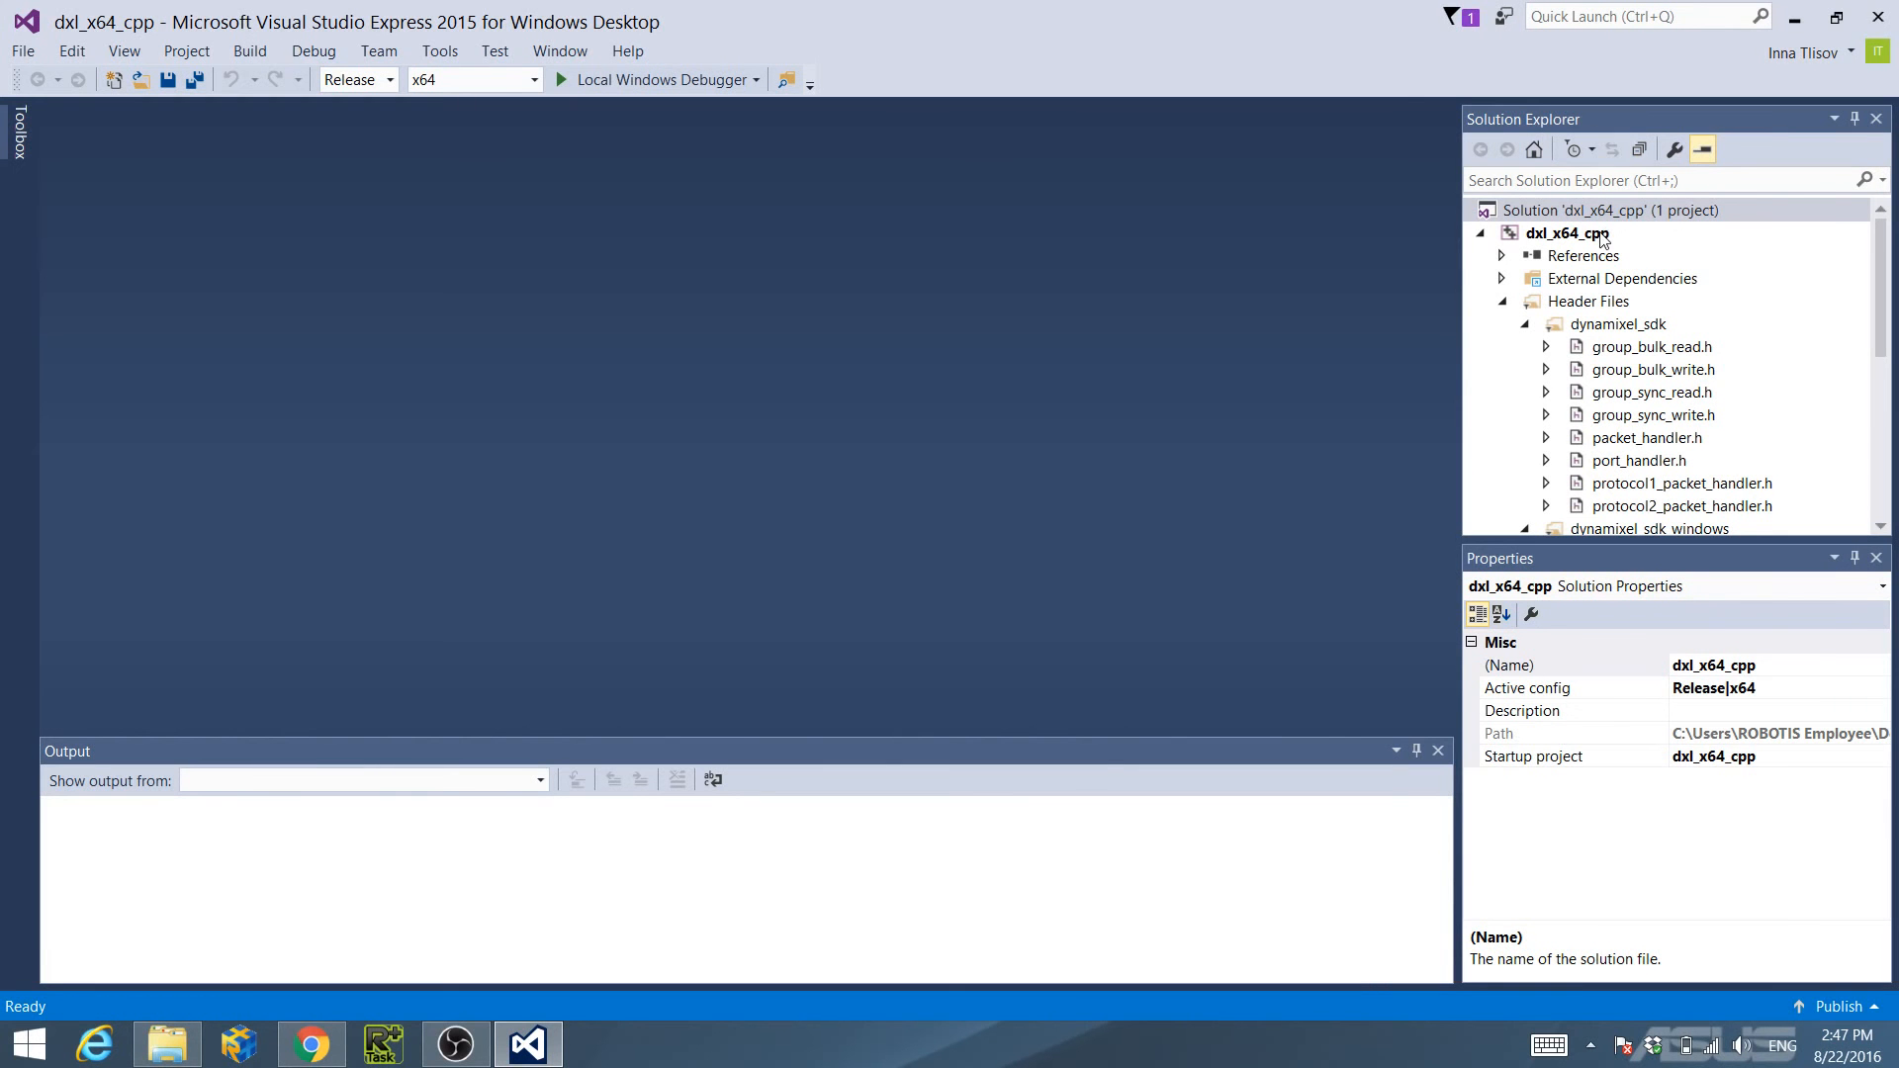
pyautogui.click(1563, 234)
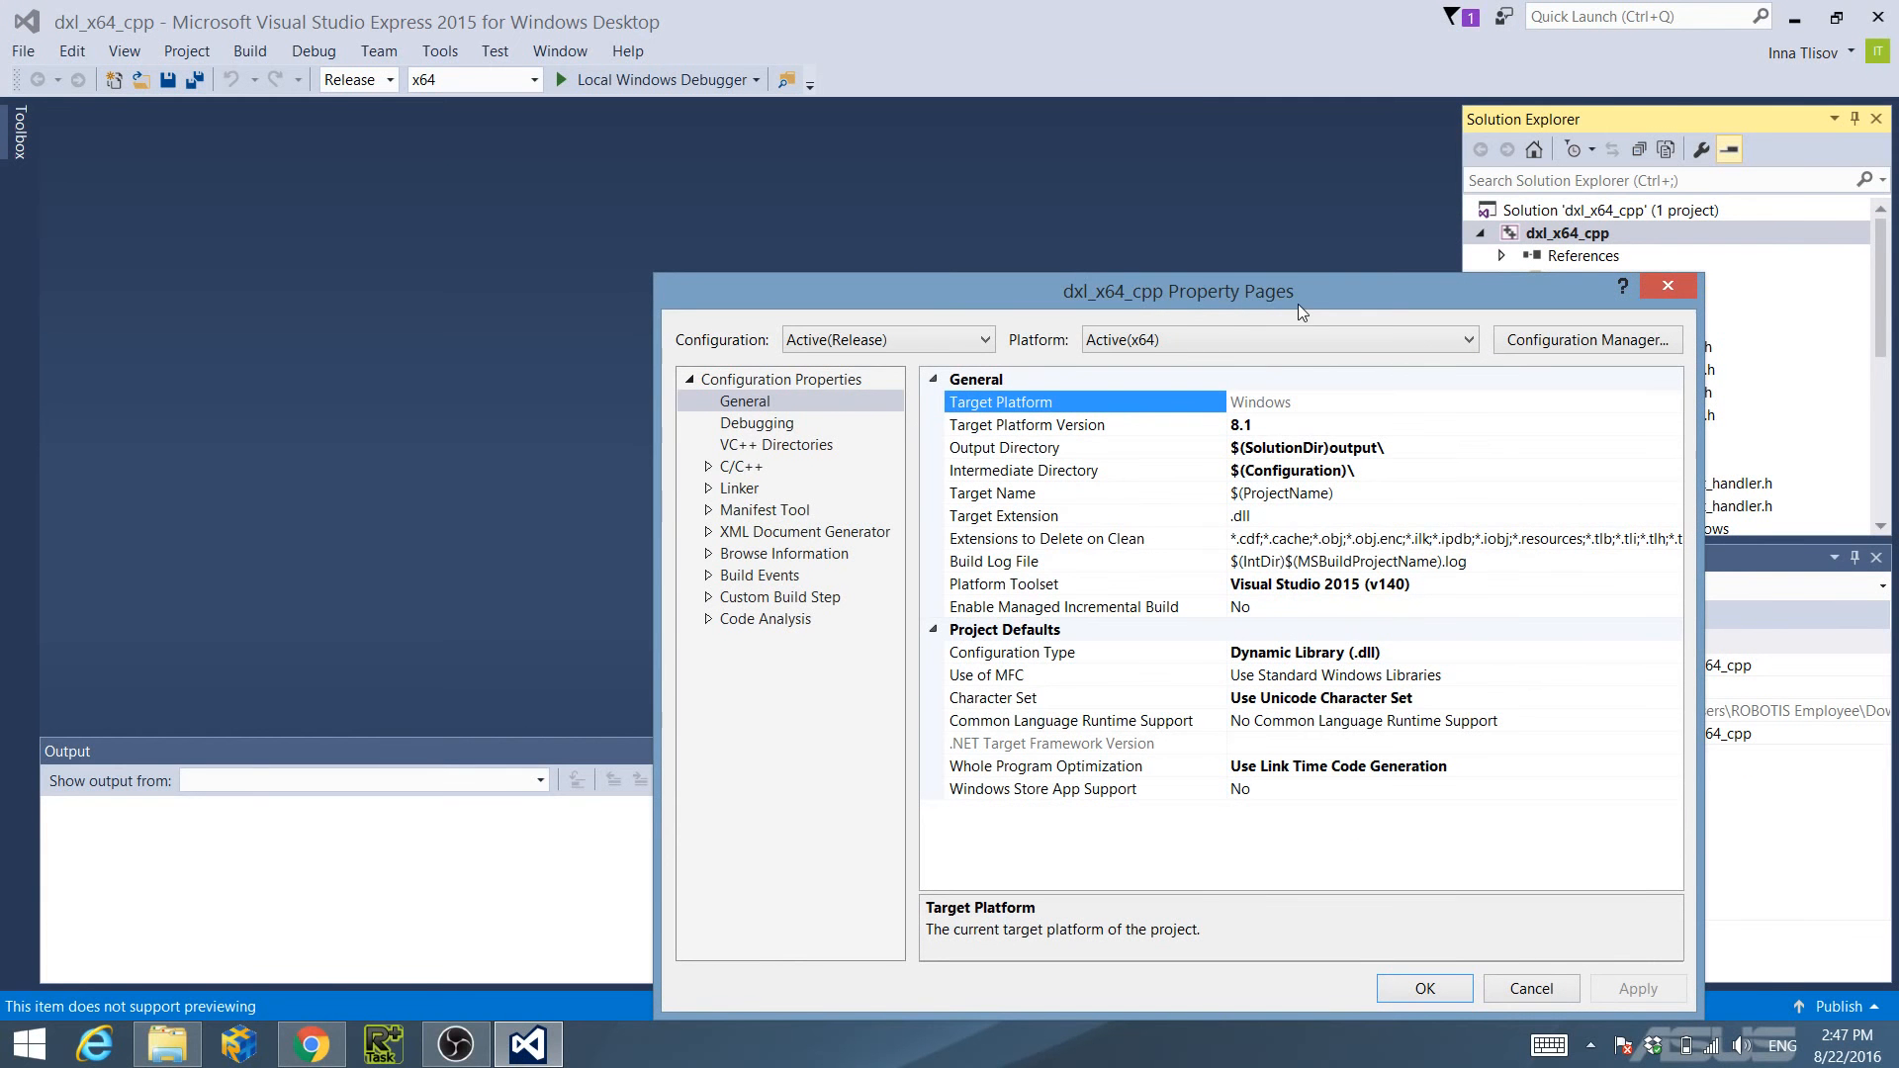
# Inspect Output Directory, Intermediate Directory and Target Extension on the General property page.
pyautogui.click(744, 400)
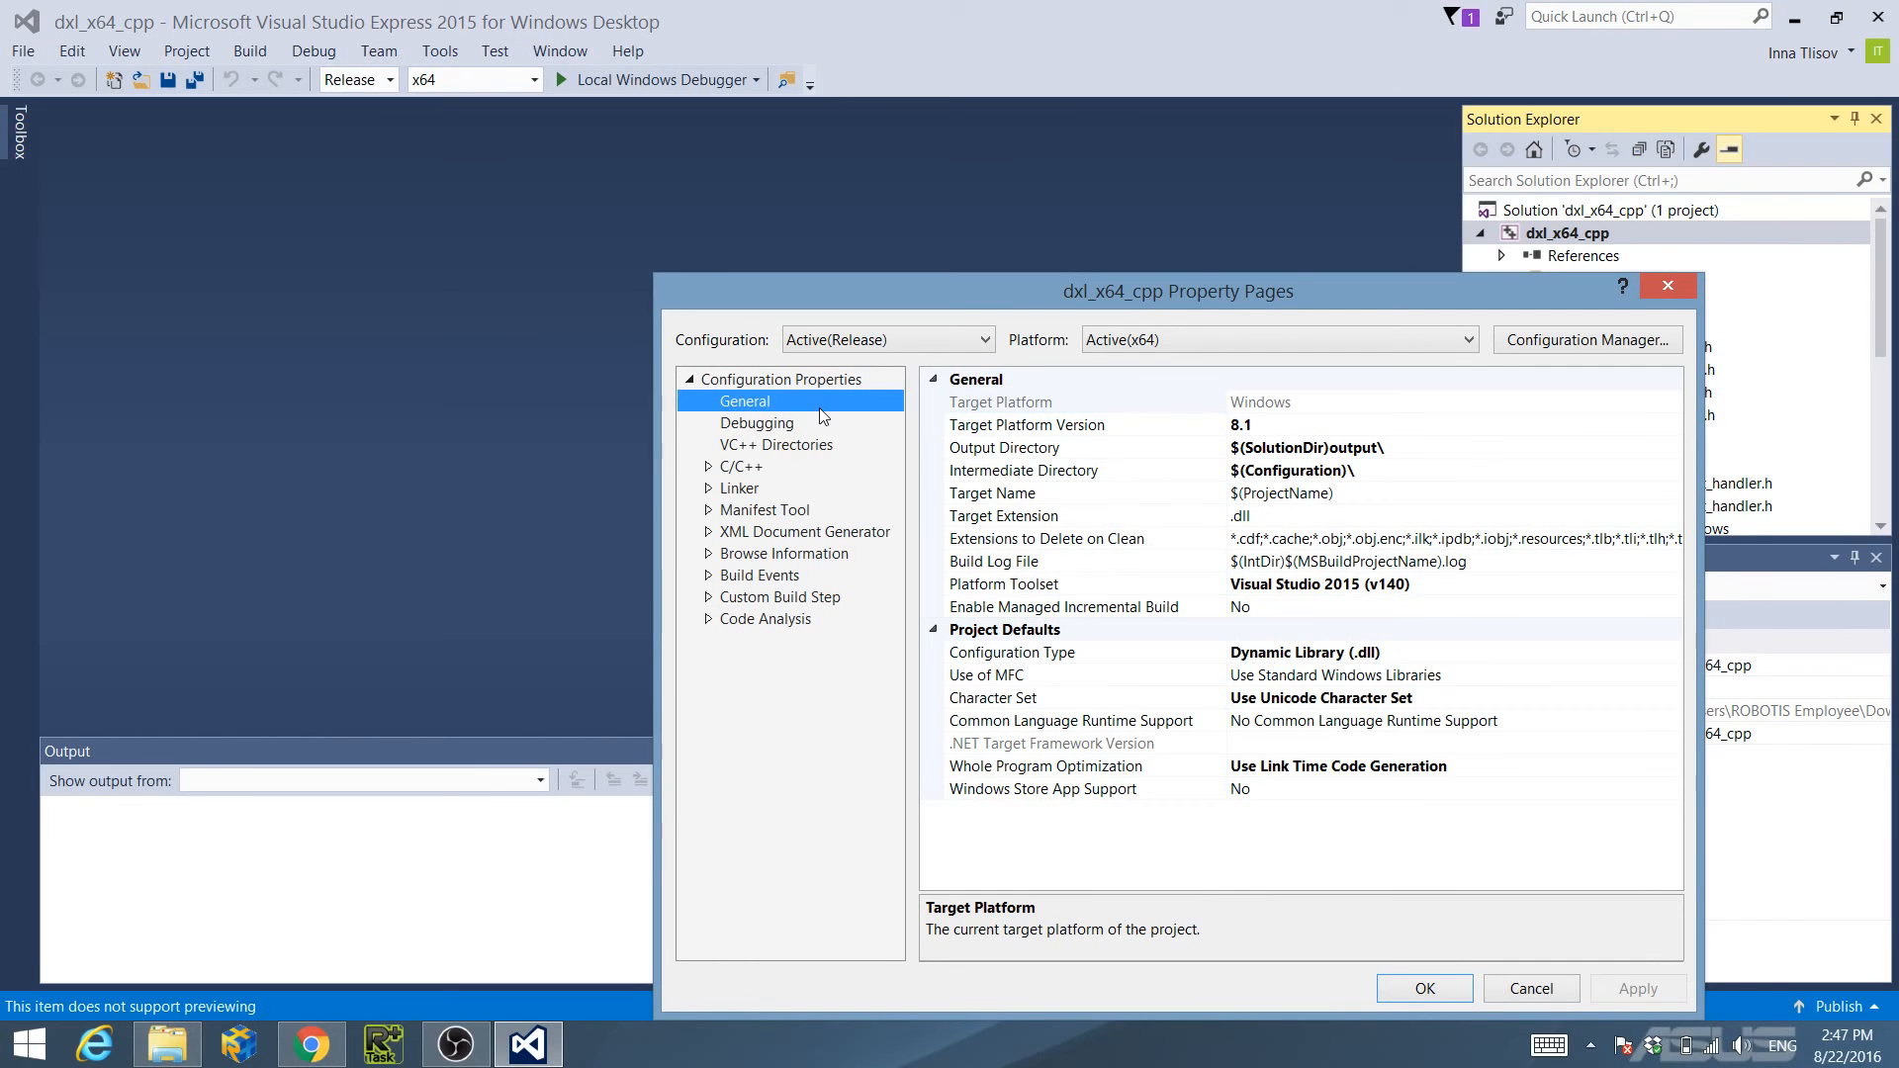
pyautogui.moveTo(985, 455)
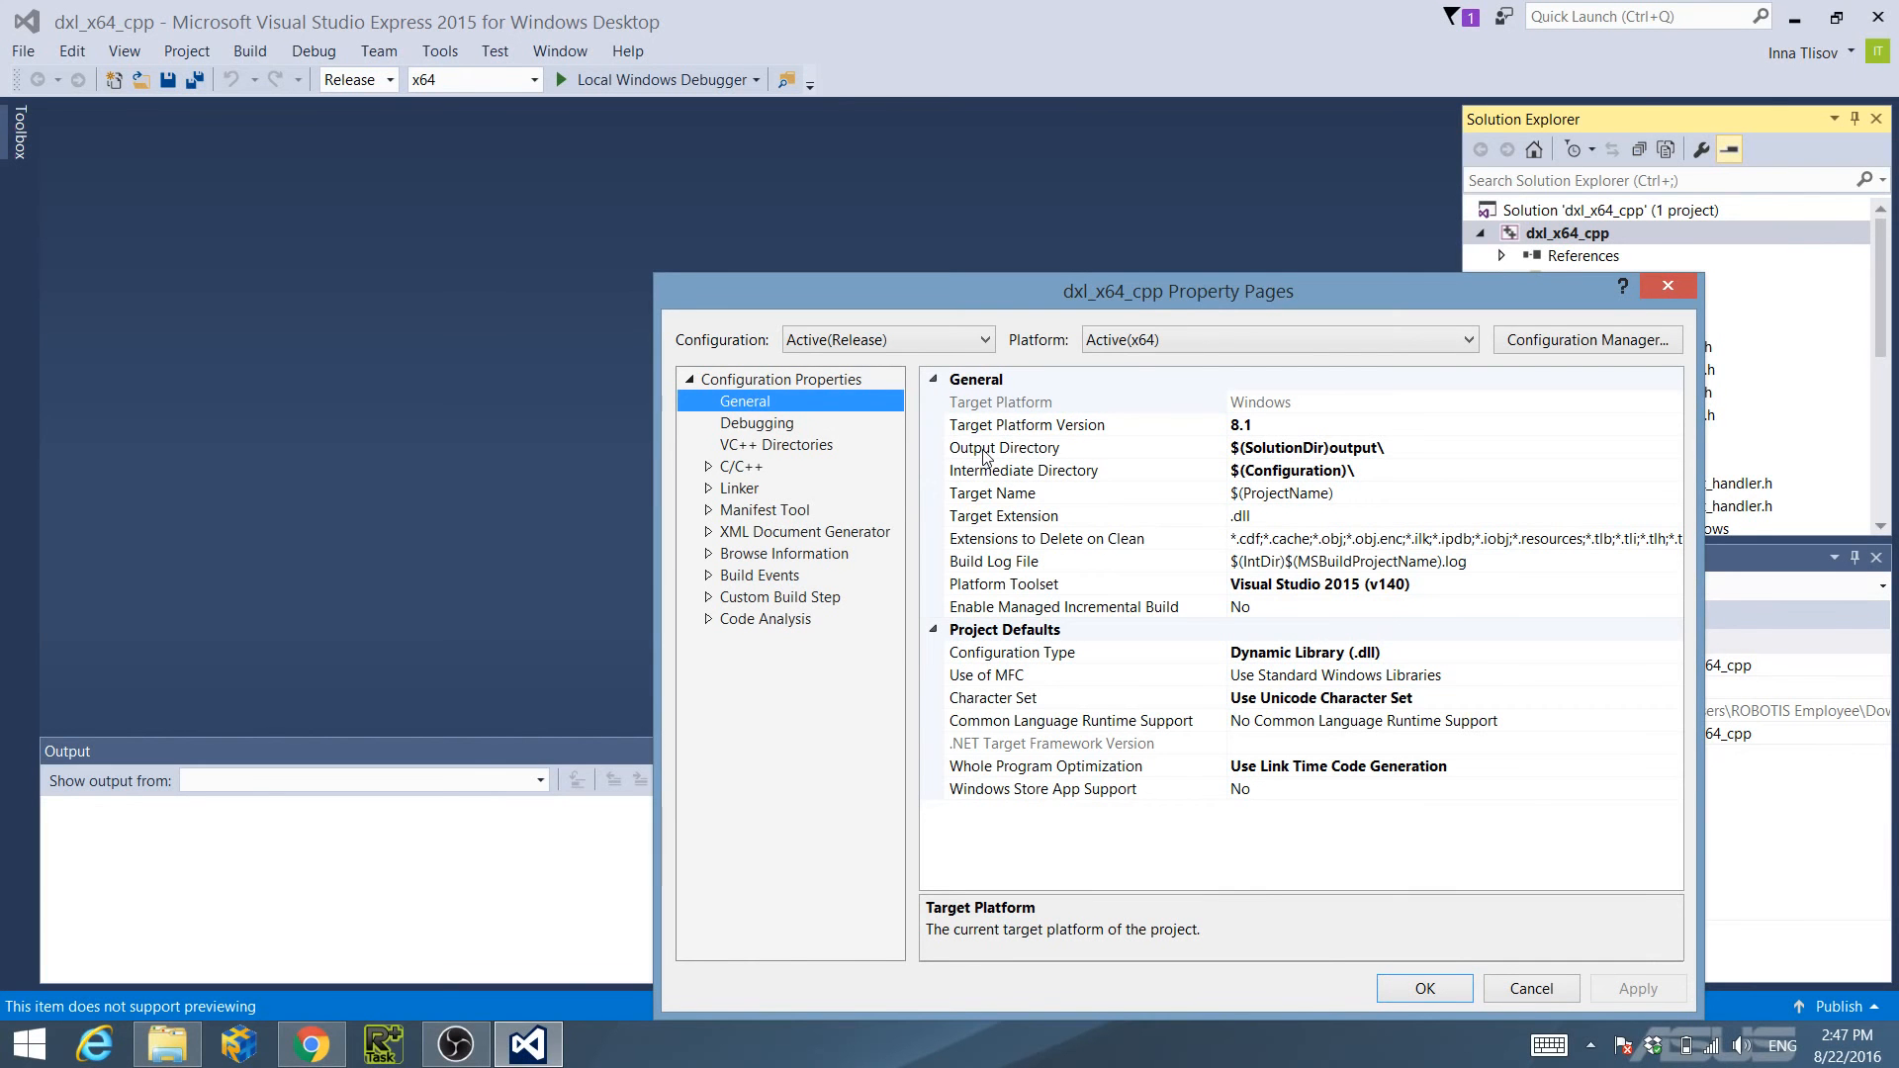
pyautogui.click(1002, 447)
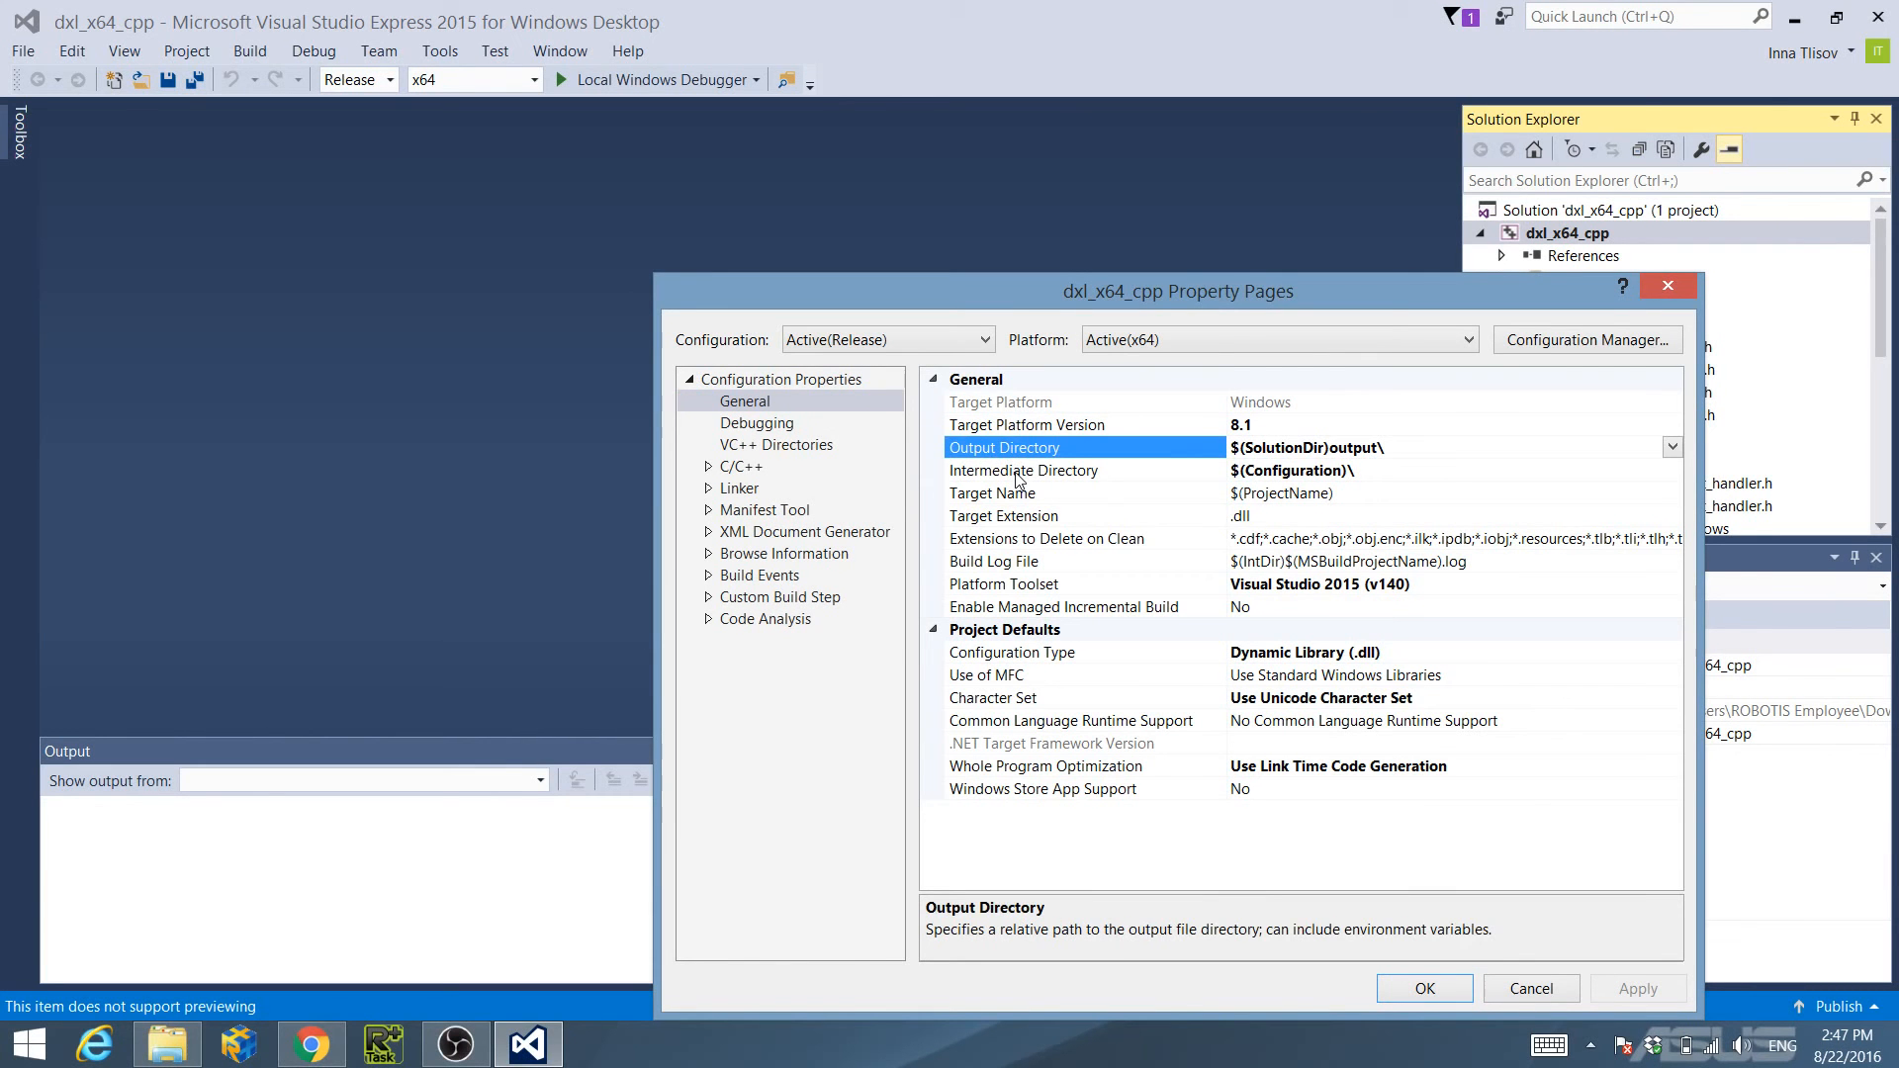
pyautogui.click(1025, 471)
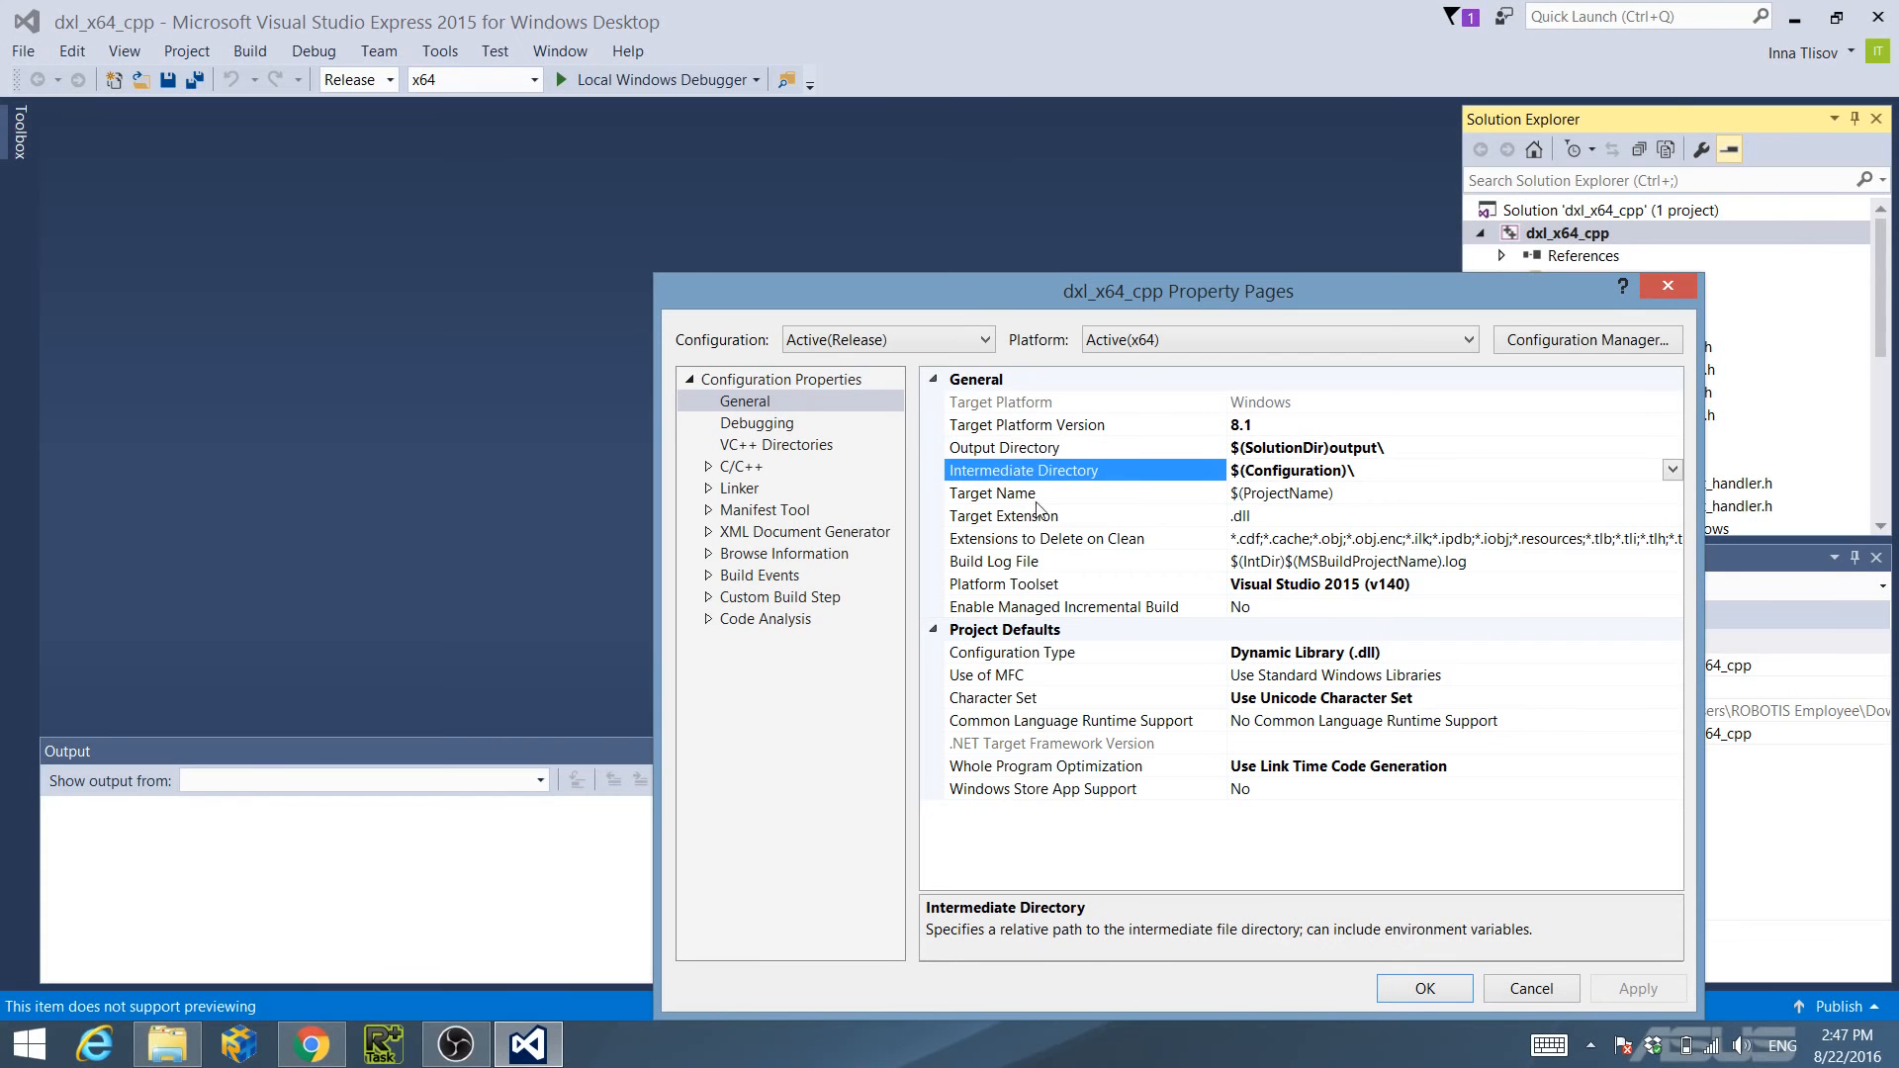
pyautogui.click(1051, 653)
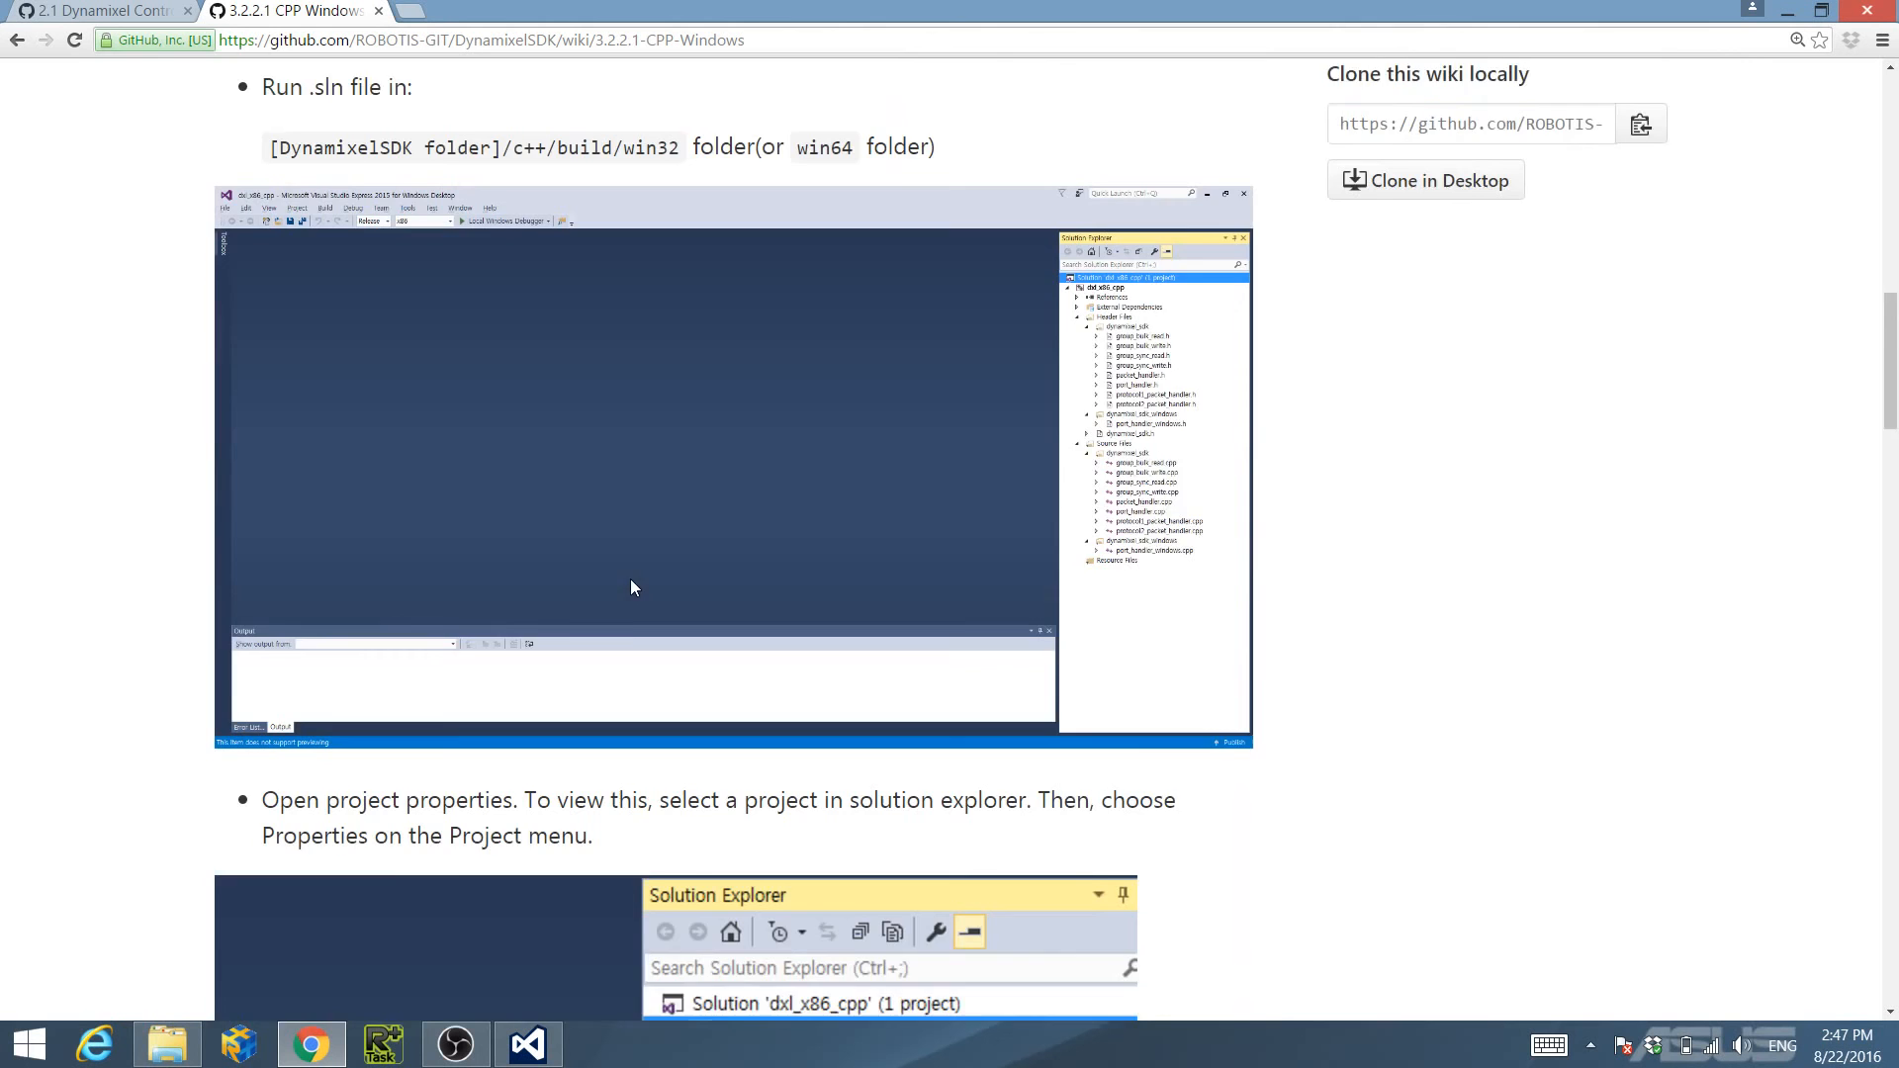
# Highlight the wiki's checklist of expected paths and .dll extension for comparison.
pyautogui.scroll(-3)
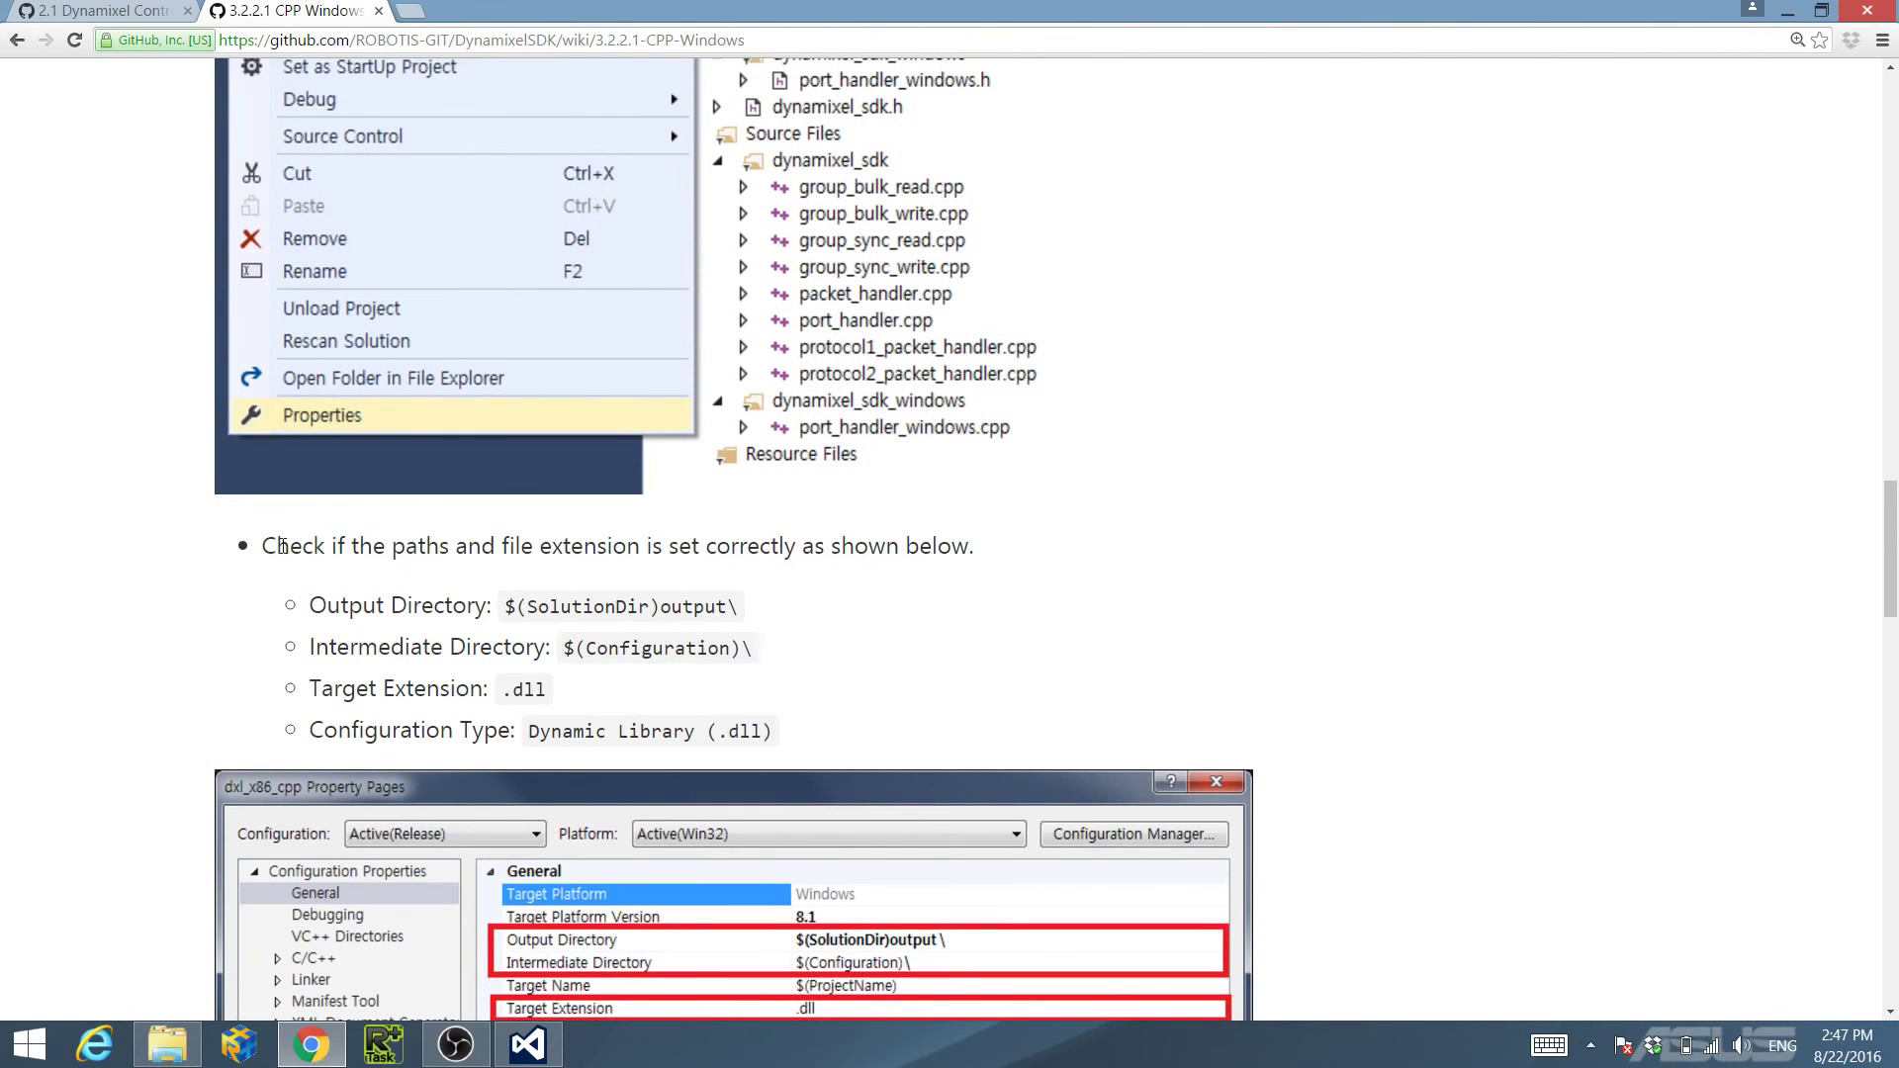
pyautogui.moveTo(259, 546); pyautogui.dragTo(773, 730)
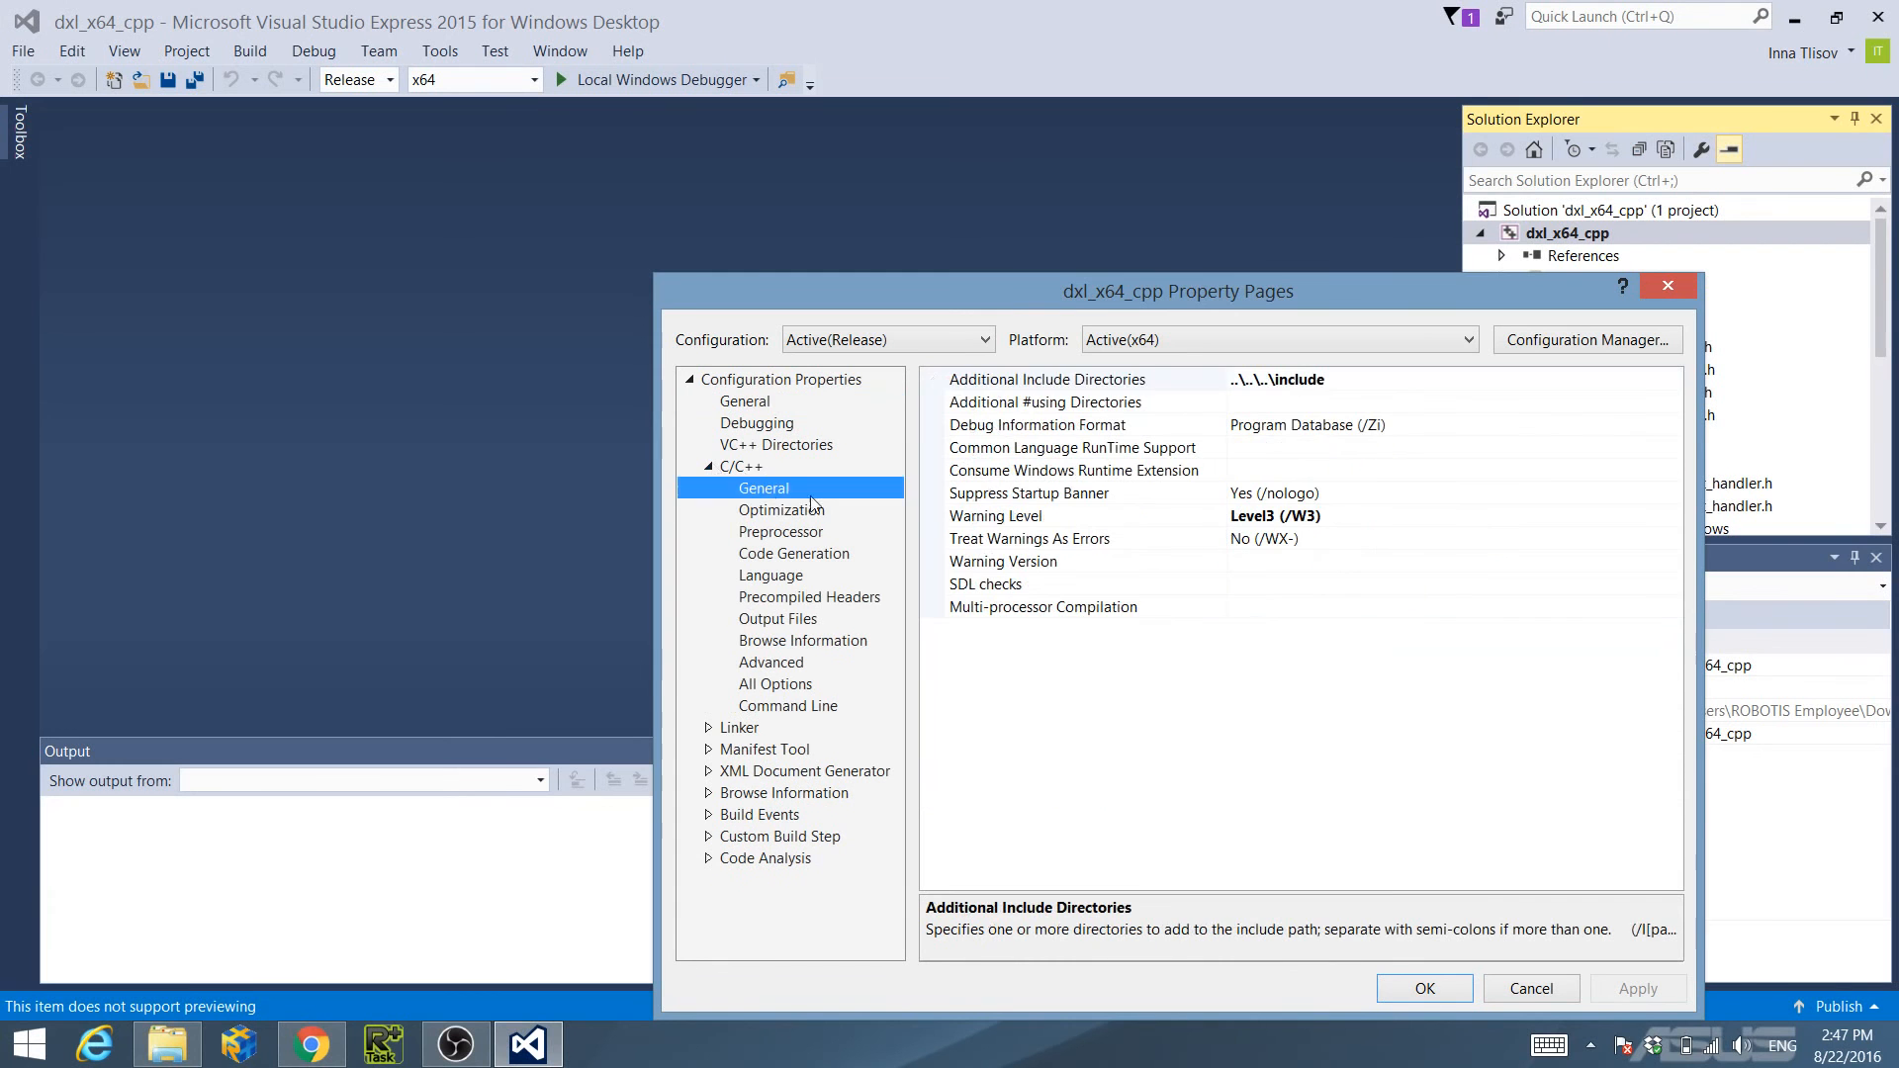
# View the C/C++ General settings with Additional Include Directories ..\..\..\include.
pyautogui.click(1046, 379)
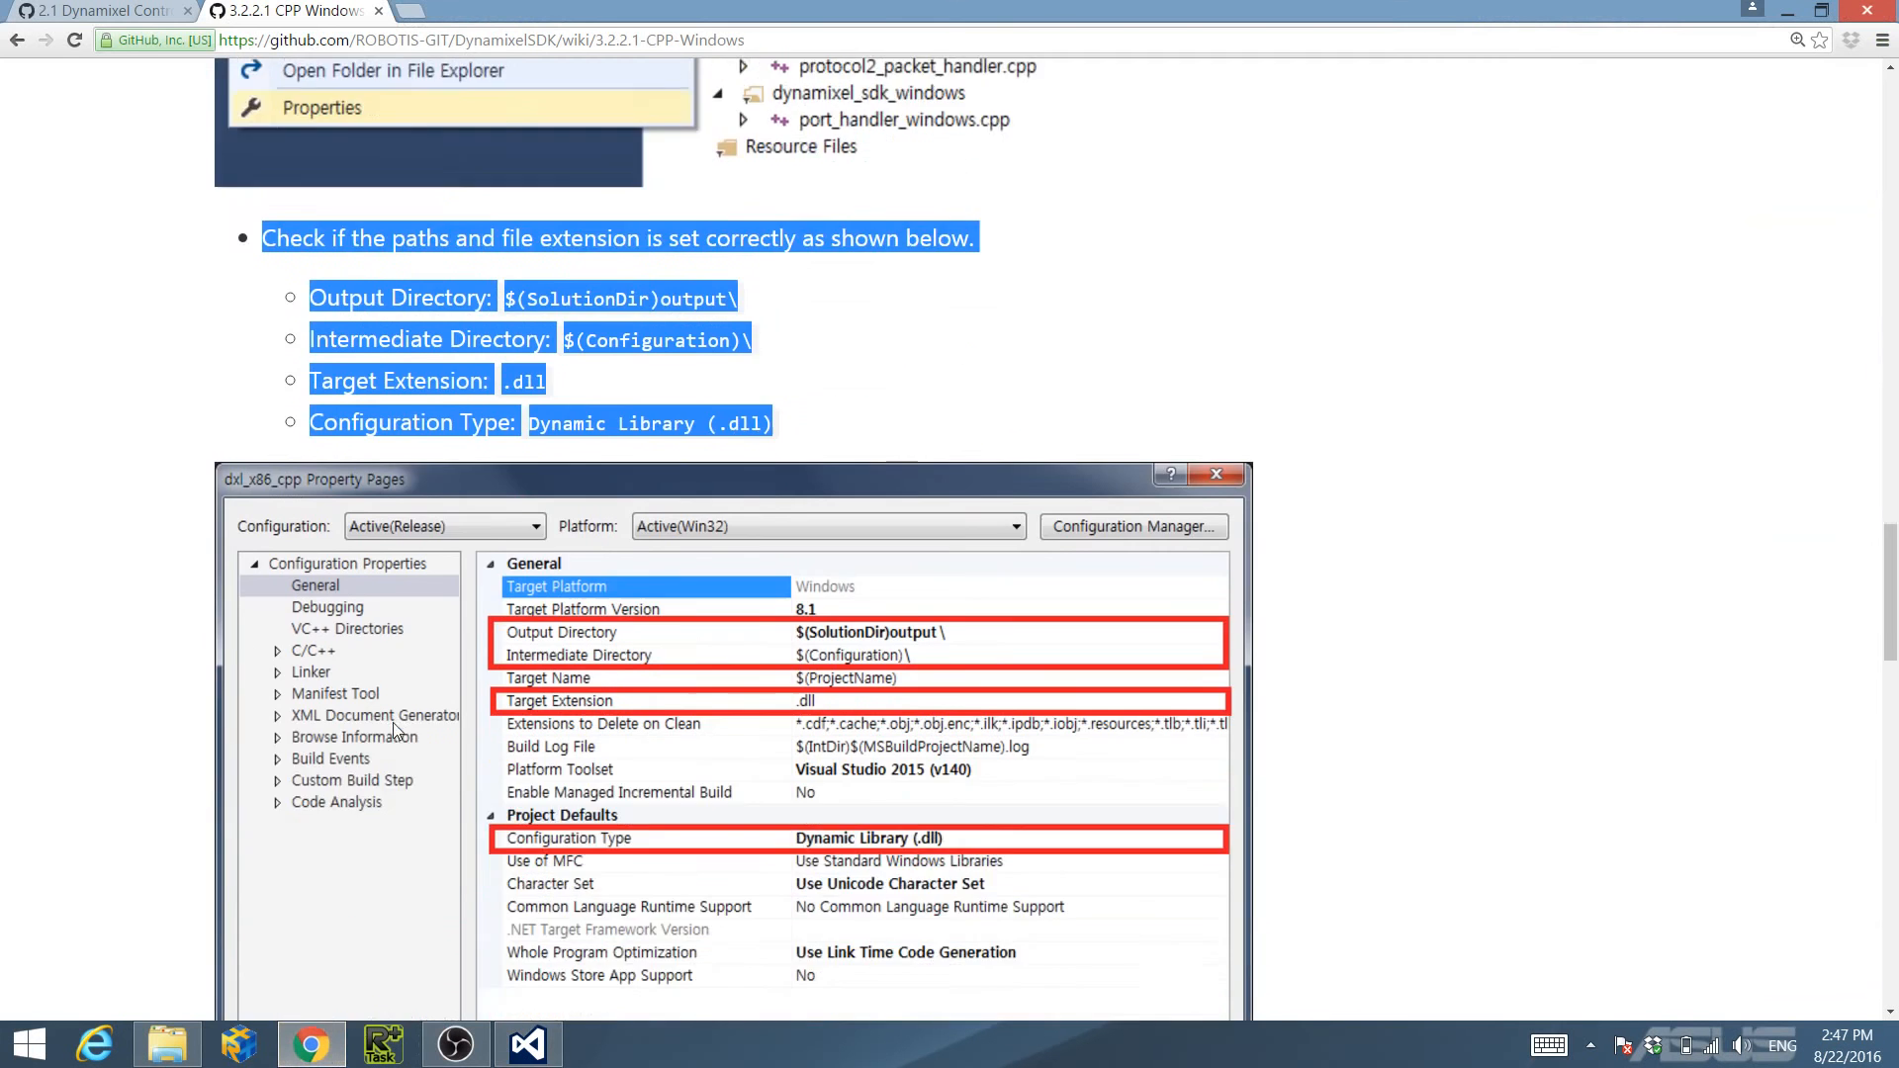
# Scroll the wiki's checklist of expected paths, extension and Dynamic Library type.
pyautogui.scroll(-3)
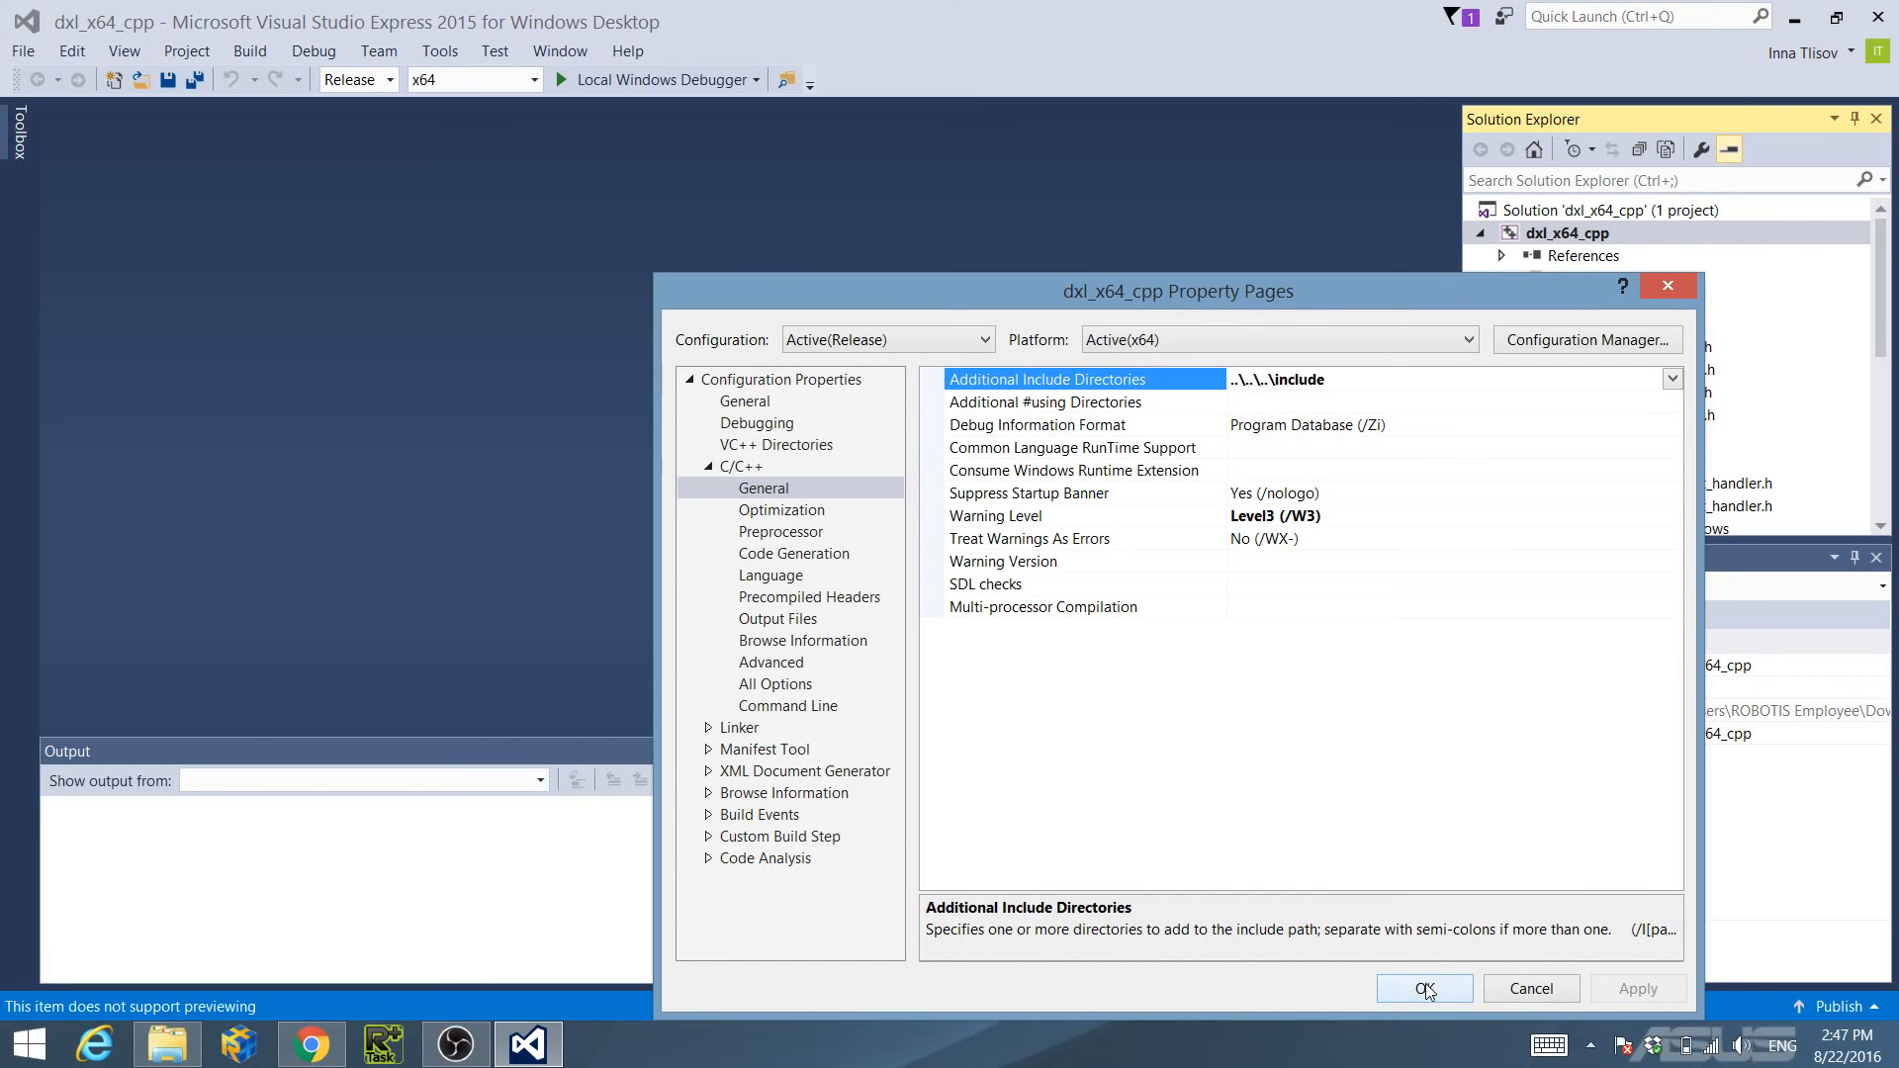
# Accept the verified dxl_x64_cpp project settings with OK.
pyautogui.click(1424, 989)
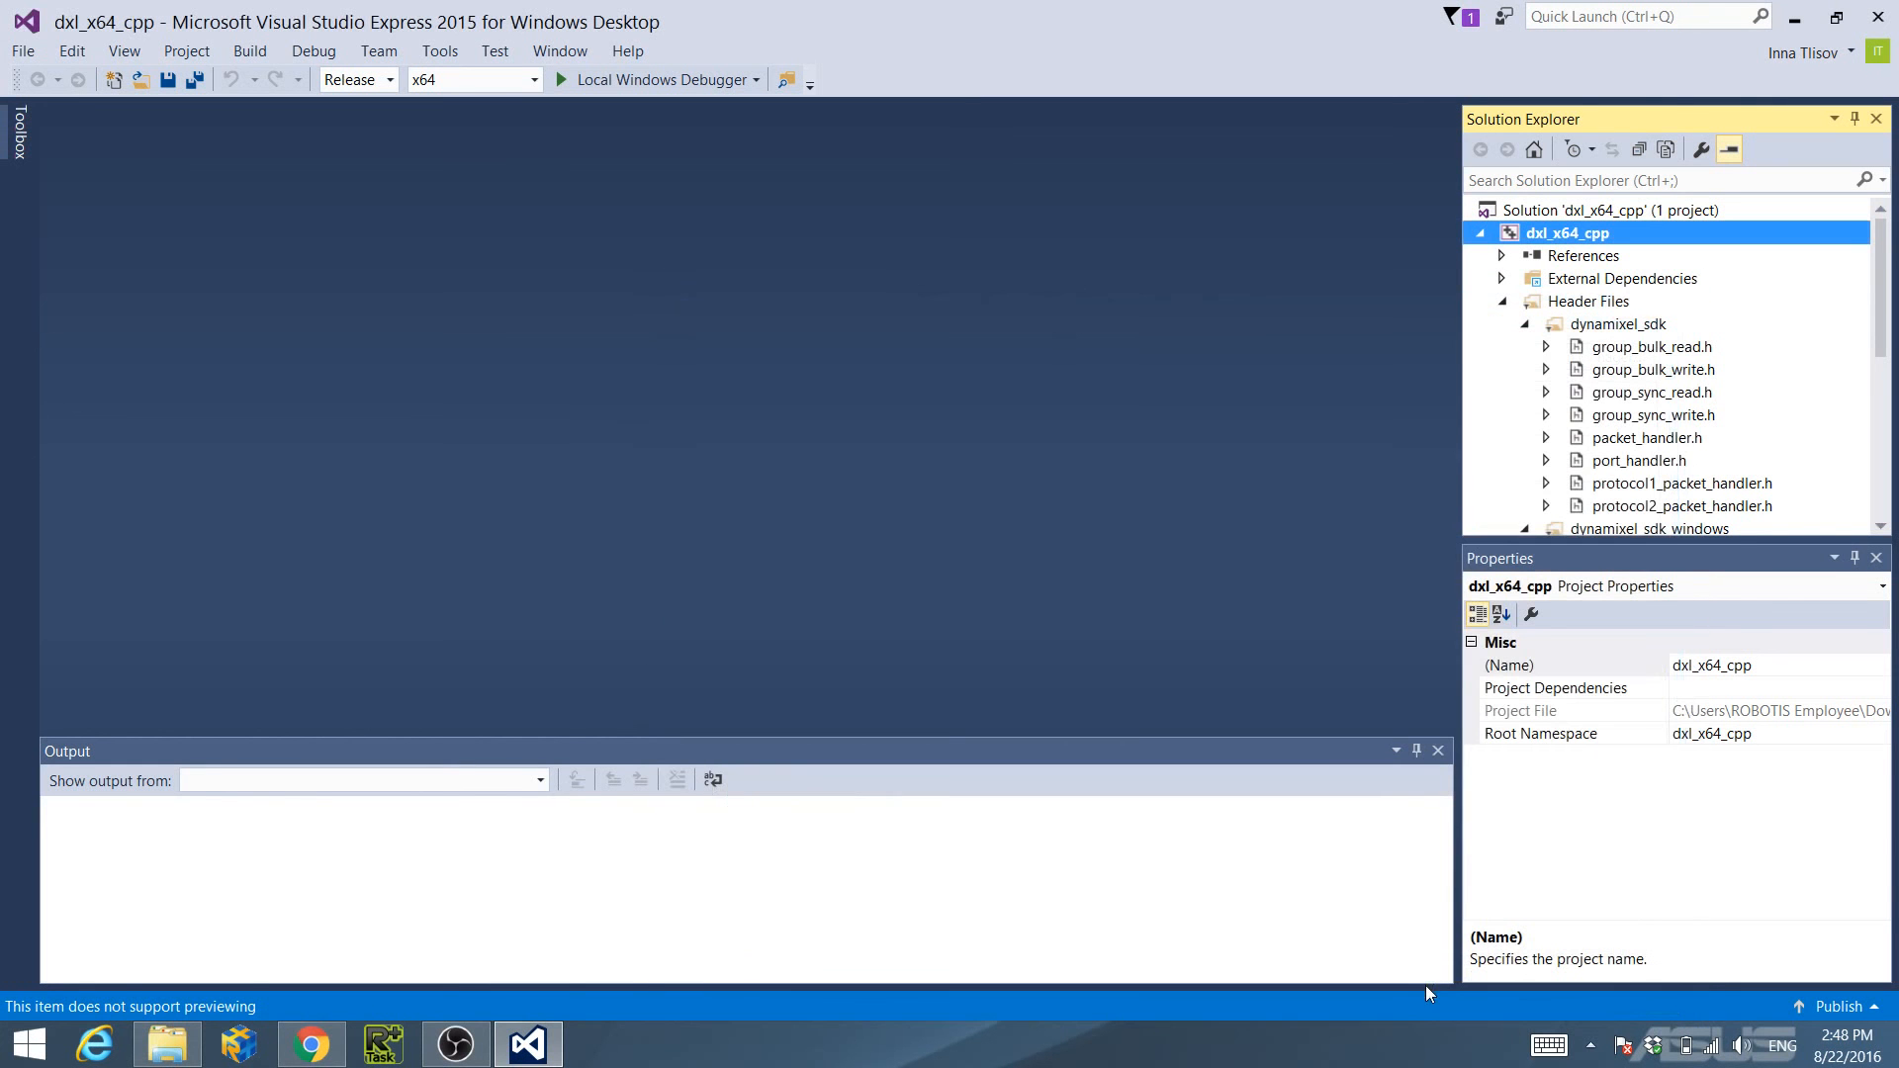
pyautogui.moveTo(1262, 526)
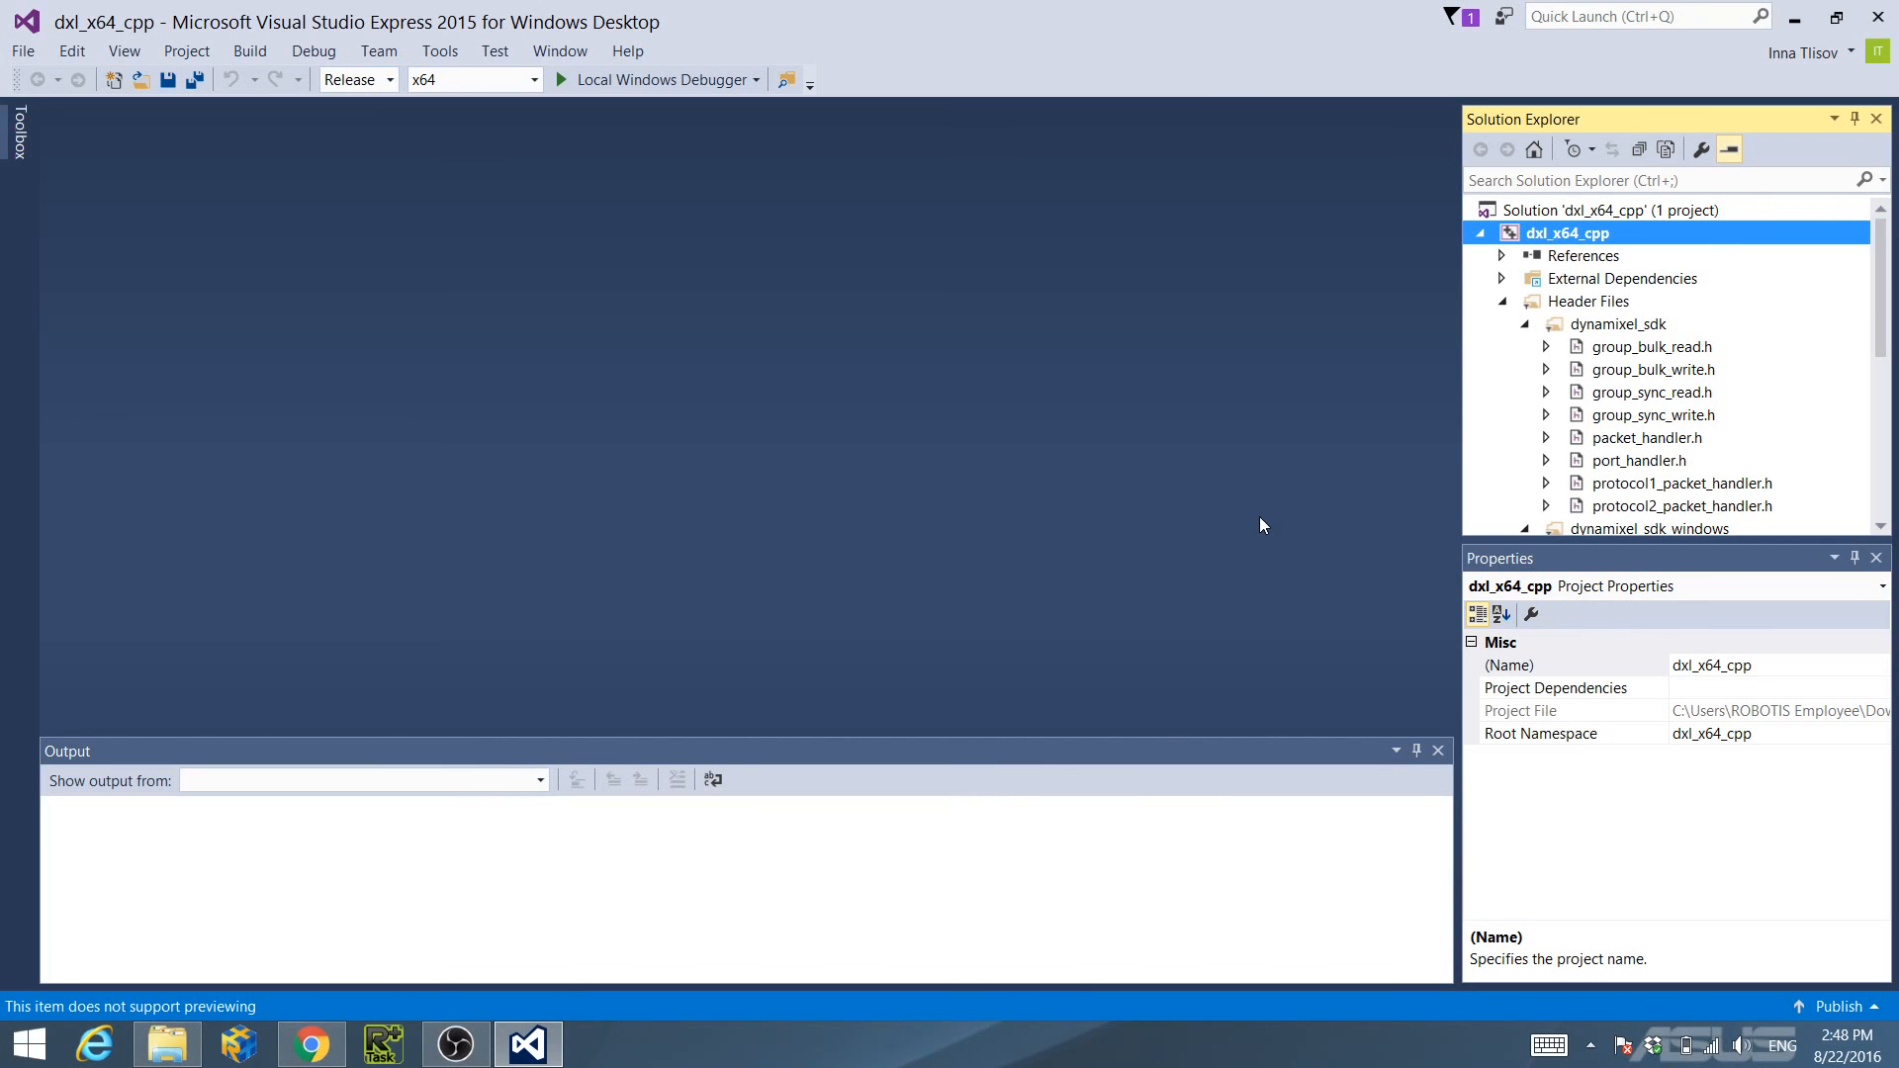
pyautogui.moveTo(1507, 238)
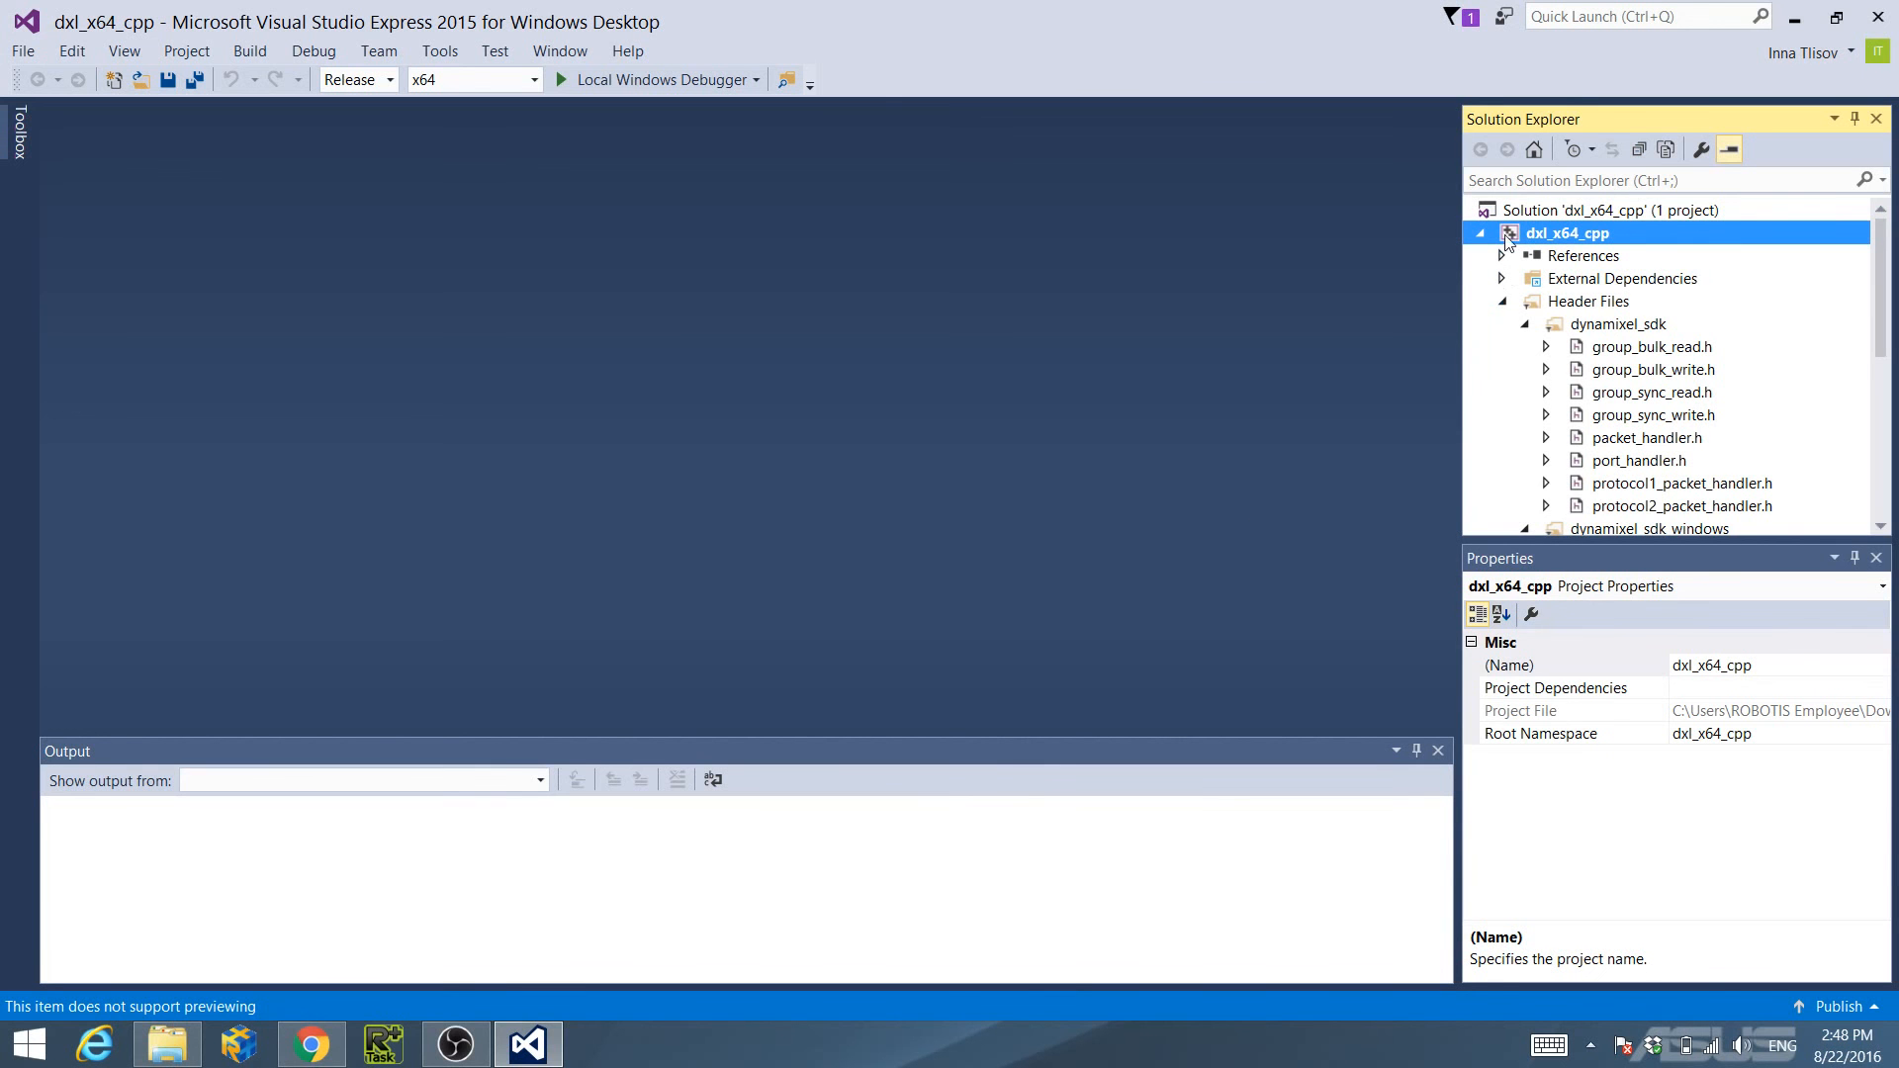
# Start a Release x64 build of the dxl_x64_cpp project via F7.
pyautogui.rightClick(1570, 233)
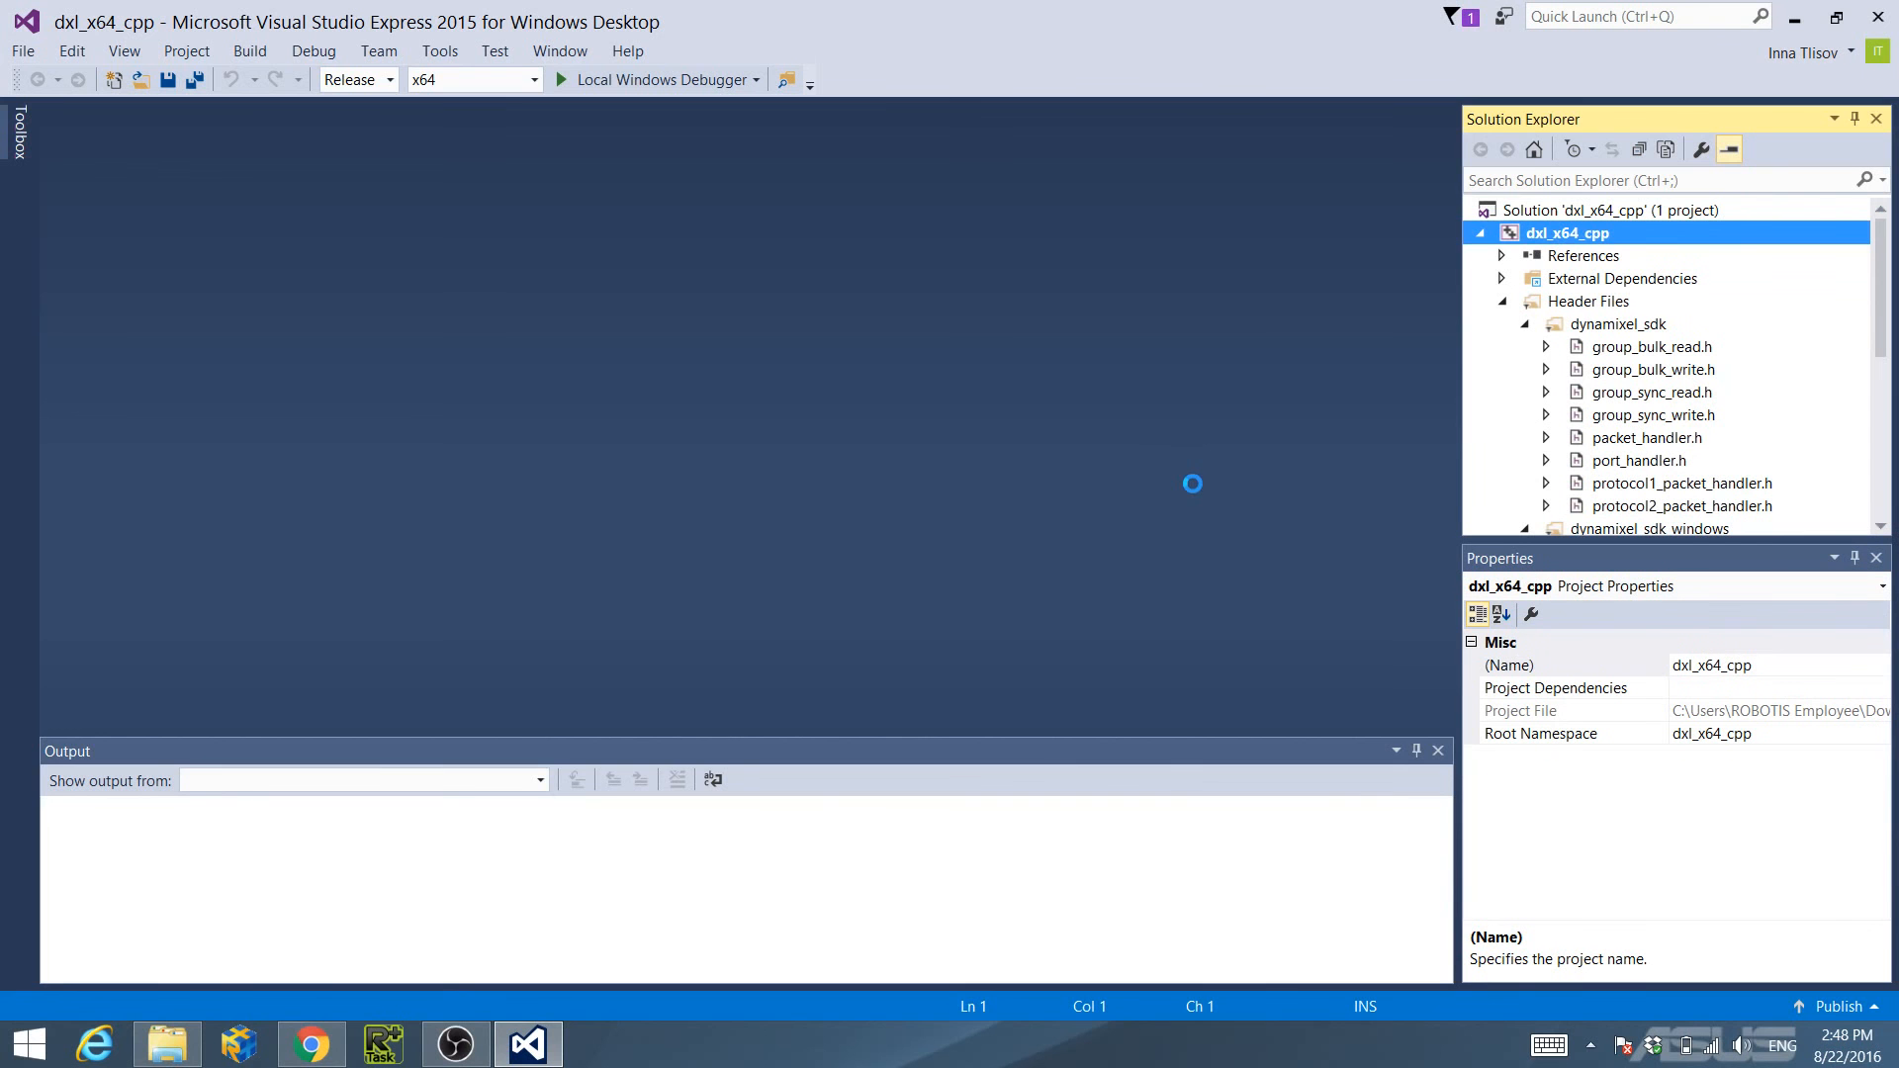
pyautogui.press('F7')
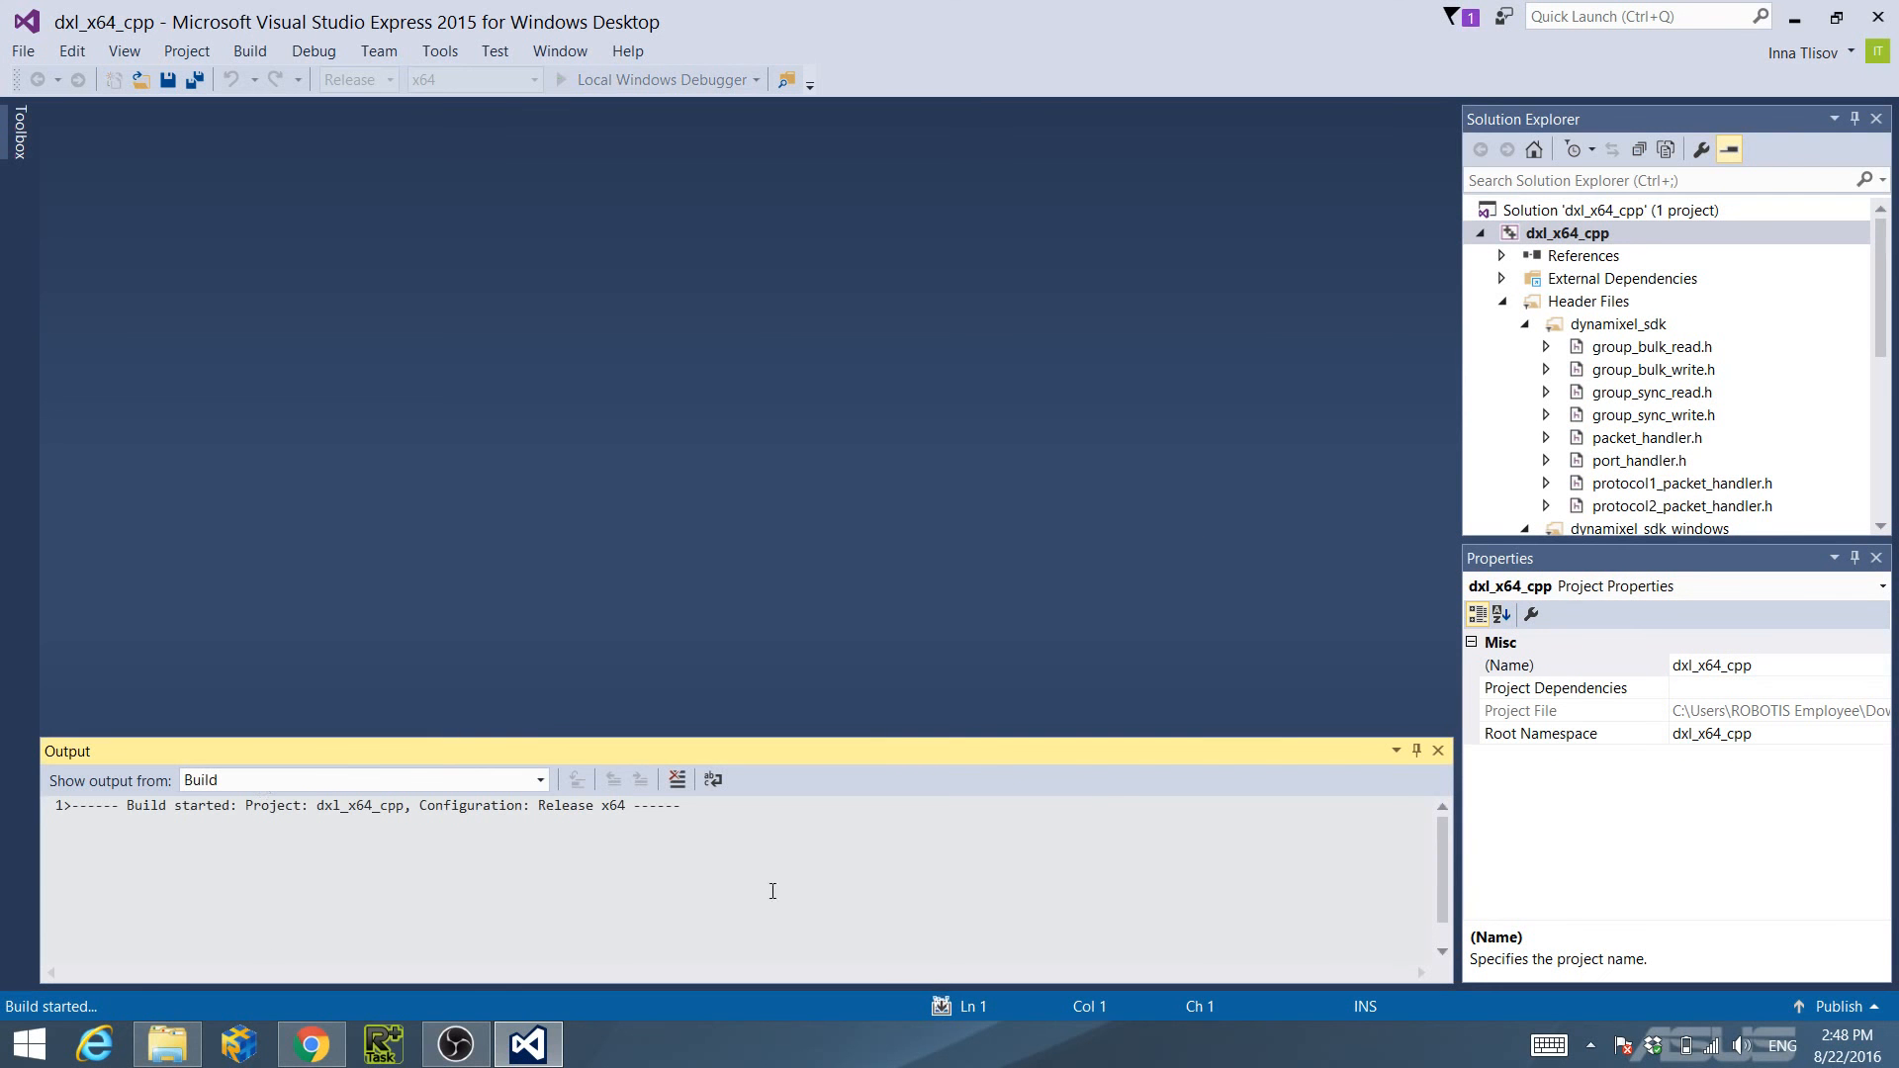
pyautogui.moveTo(513, 942)
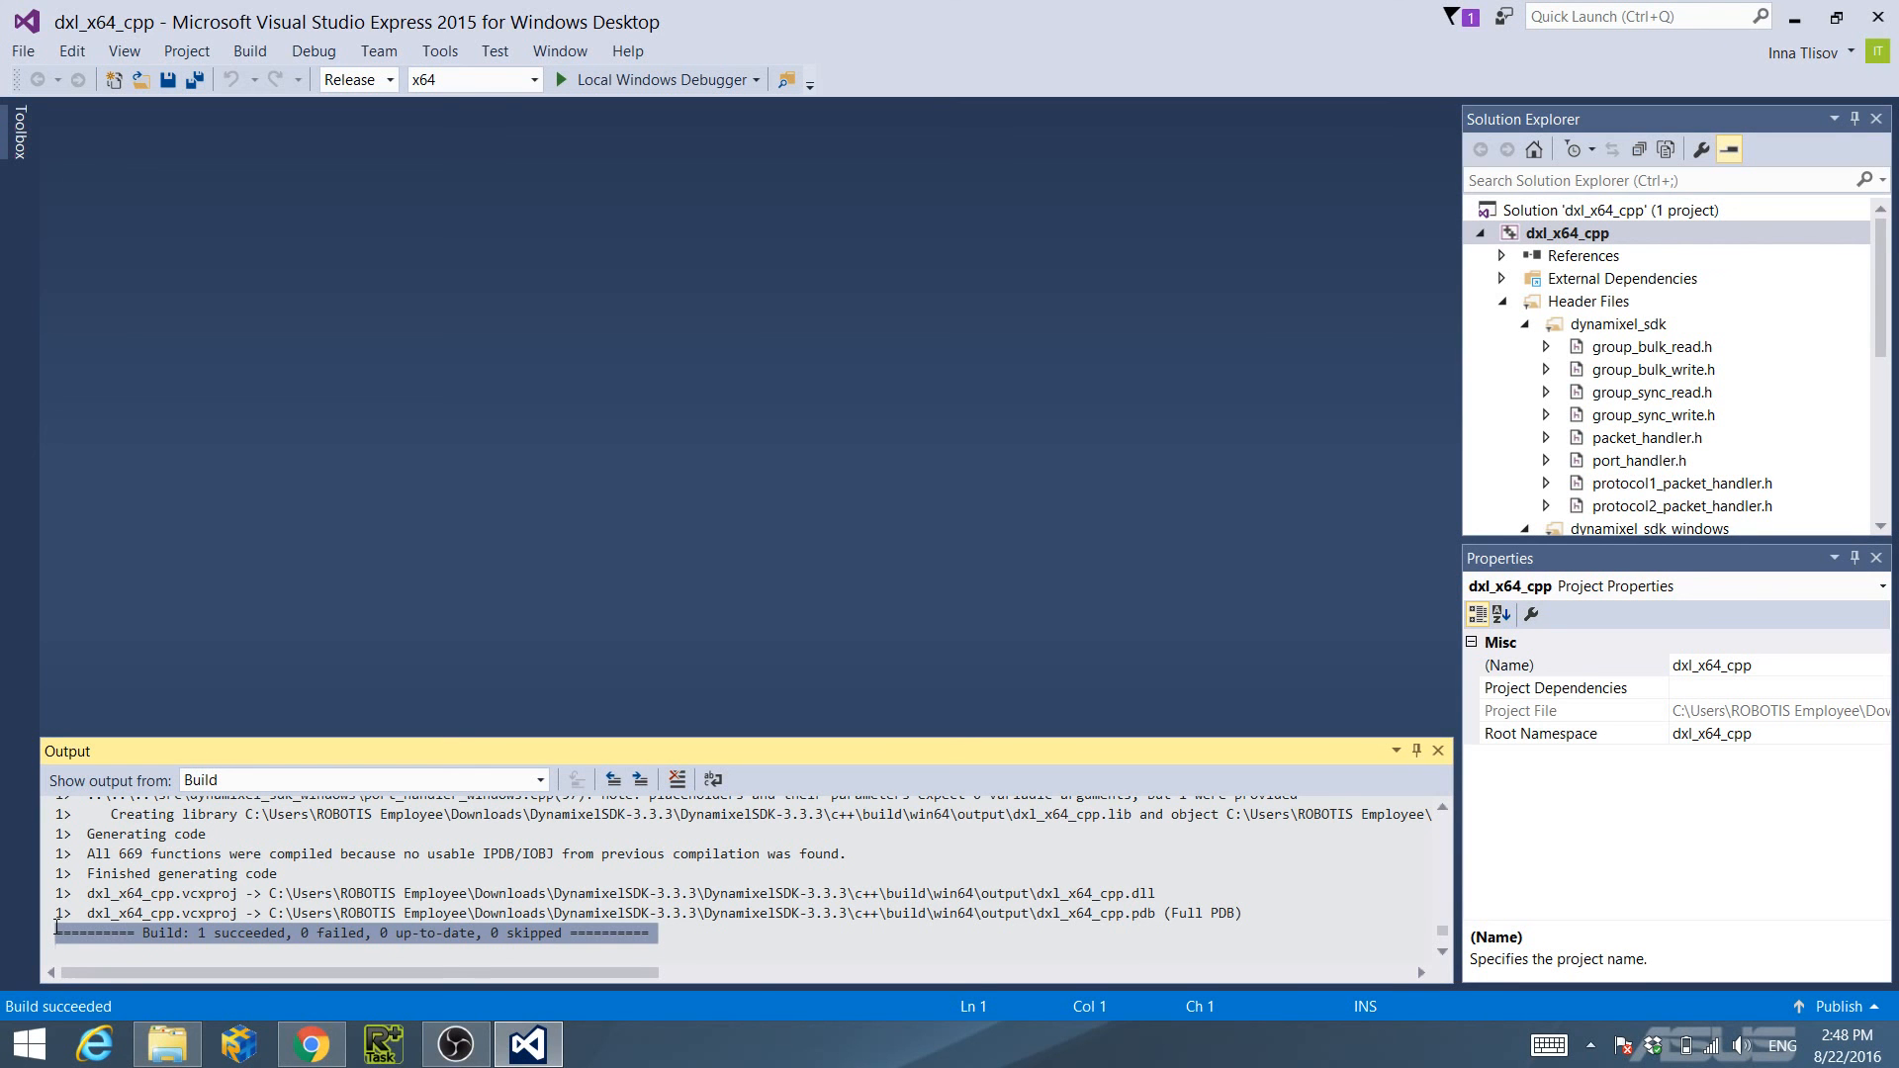
pyautogui.moveTo(83, 932)
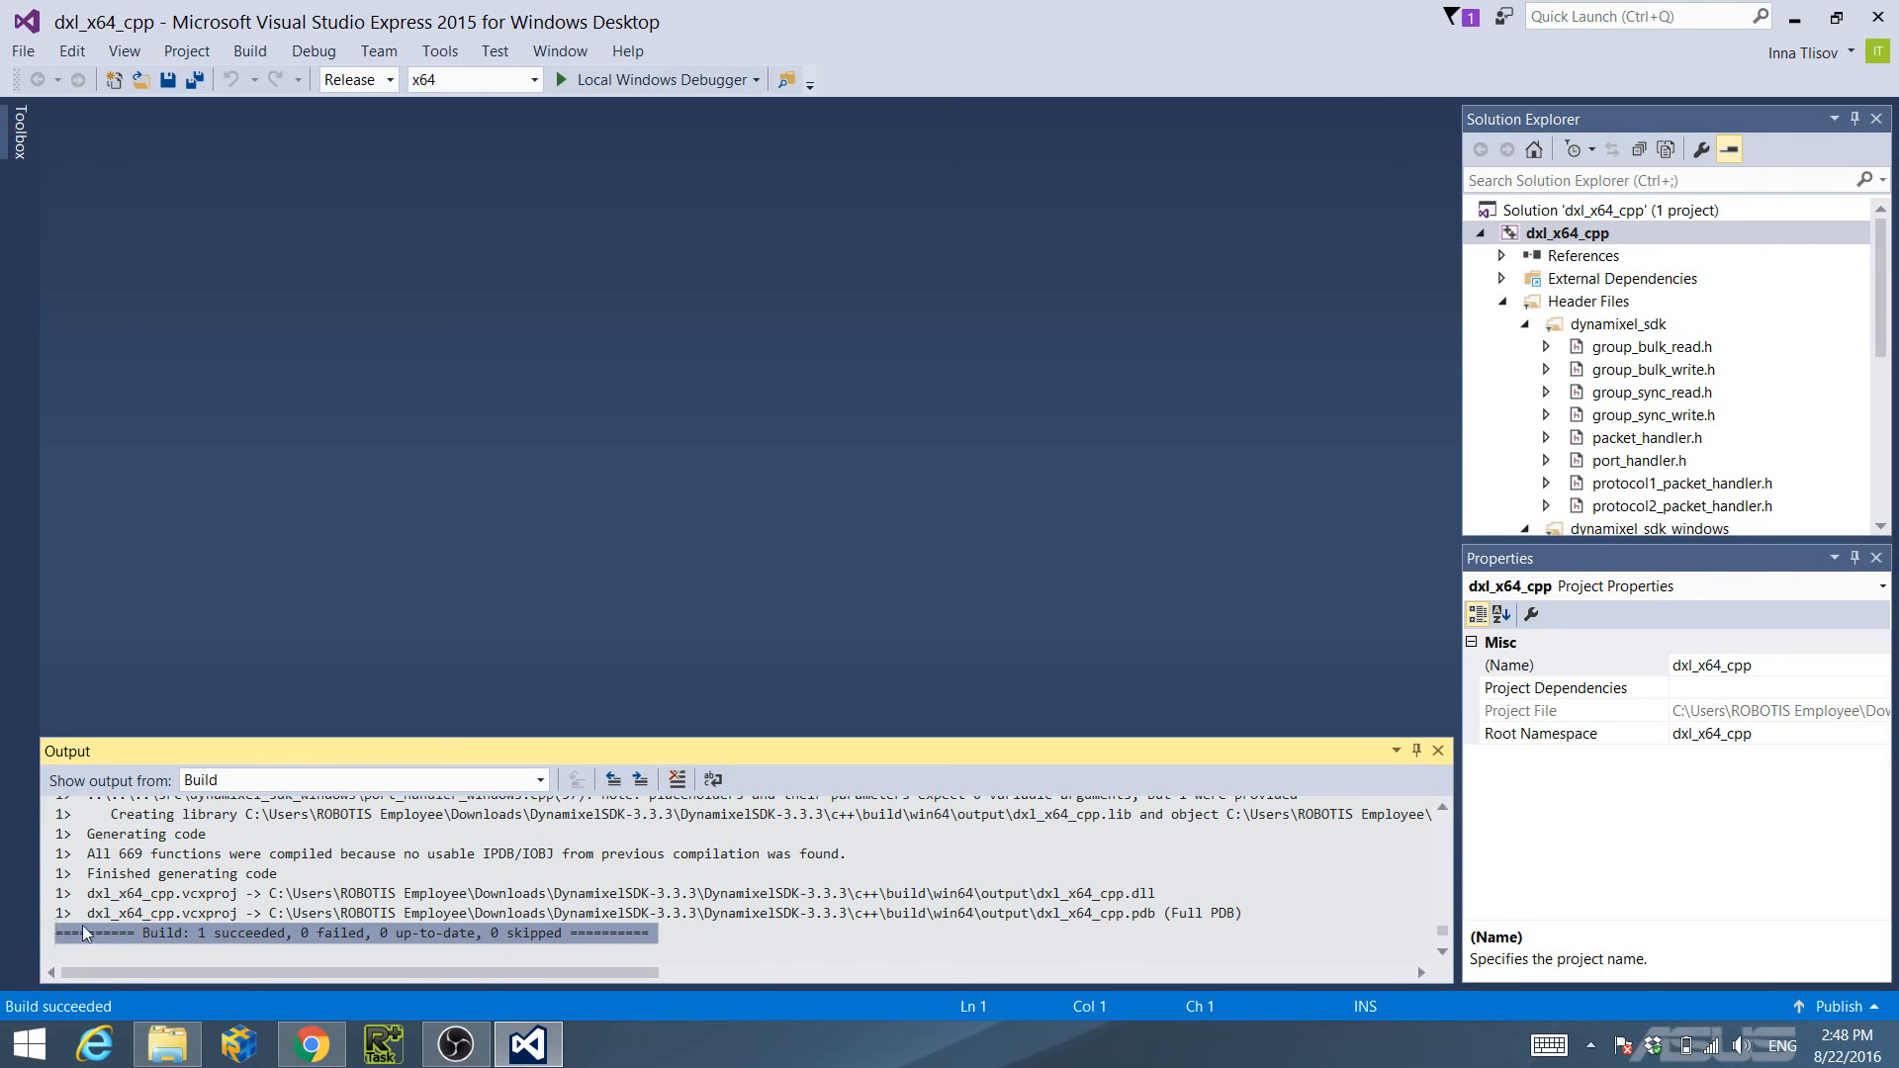